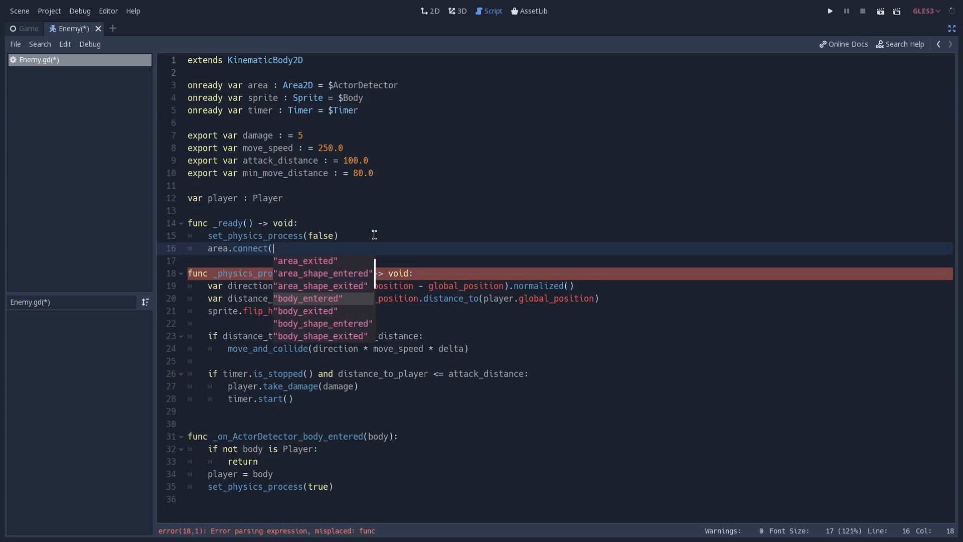
Switch from the Enemy script to the Game scene's 2D view and run the game.
click(152, 28)
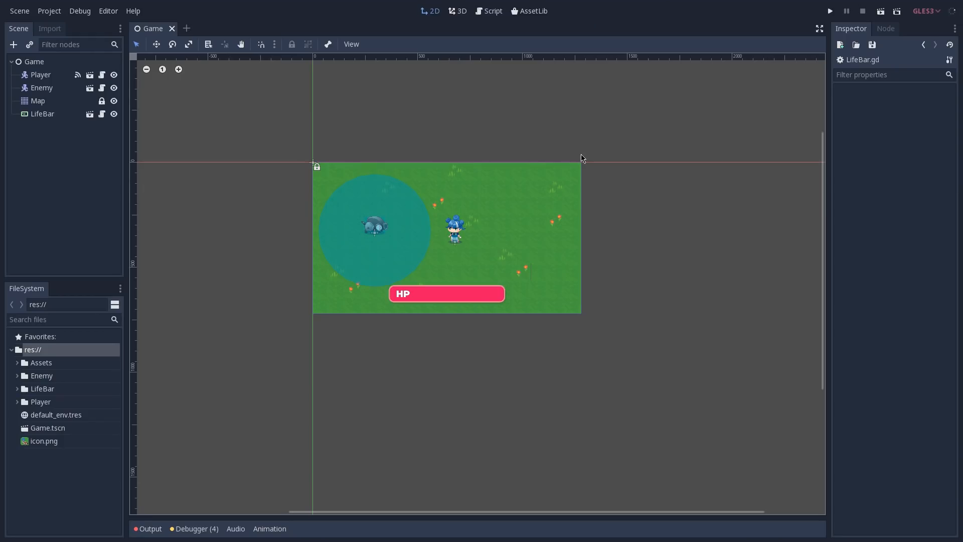
click(830, 10)
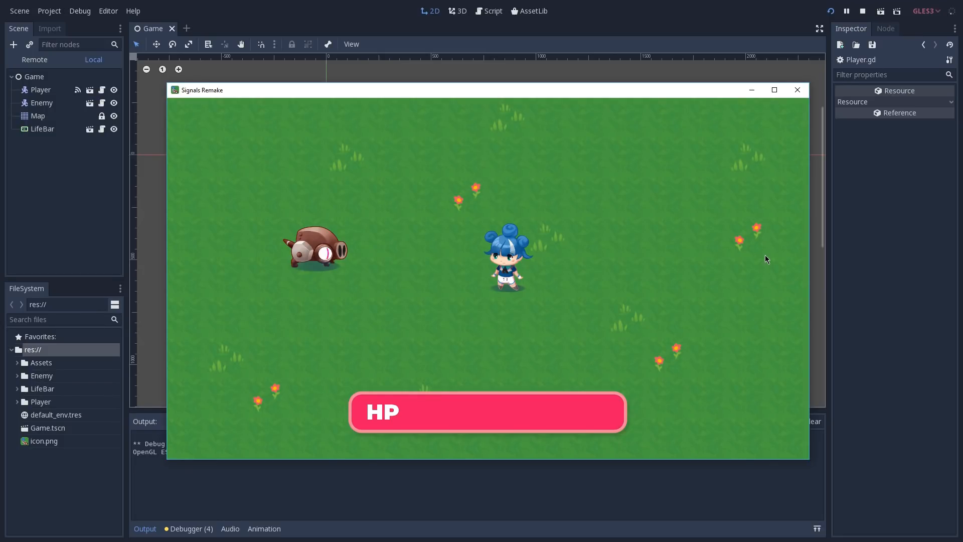
mouse_move(558, 368)
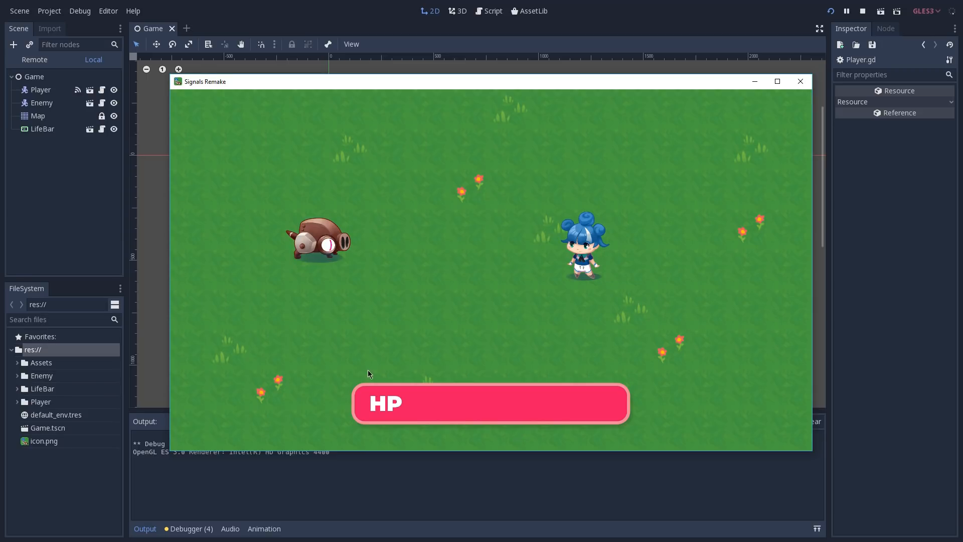
mouse_move(393, 388)
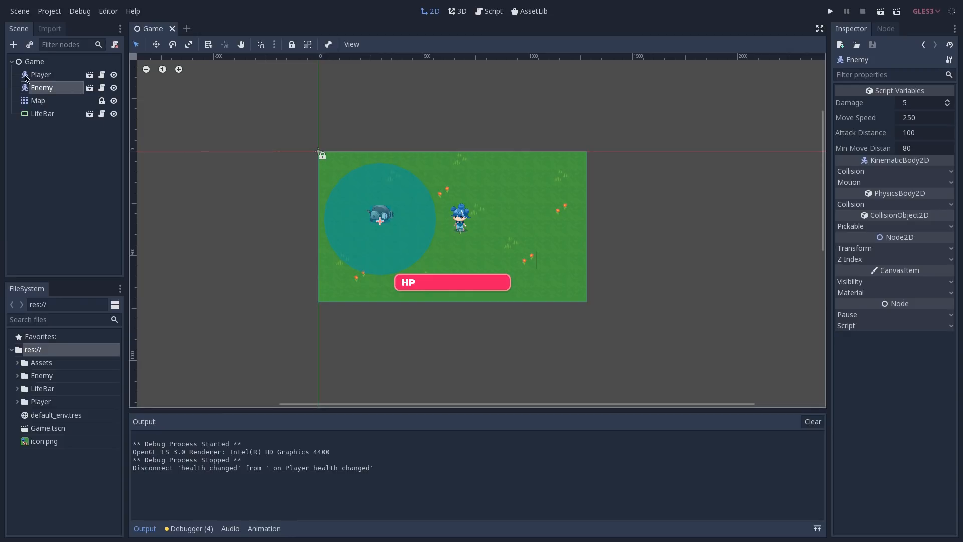
Select the Player node and show its Signals list with health_changed.
click(40, 74)
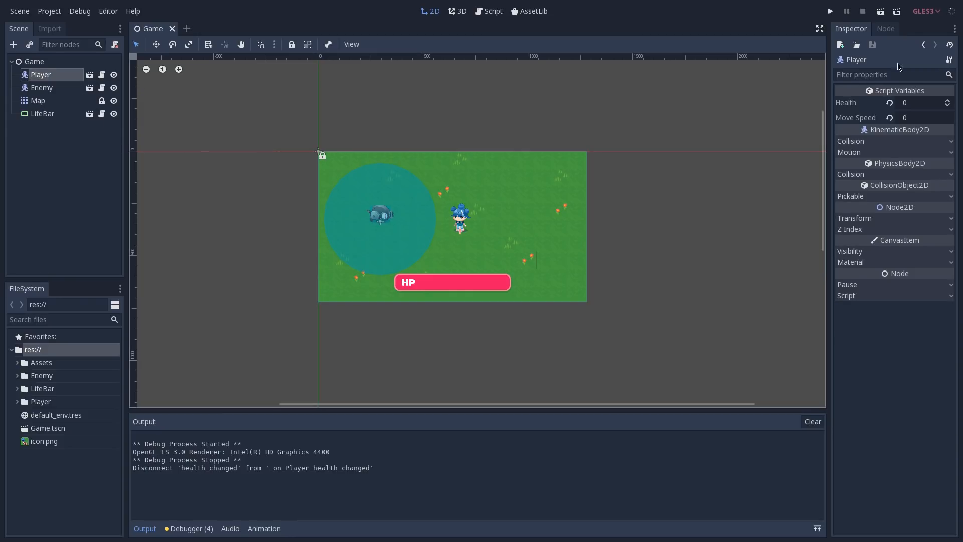
click(892, 29)
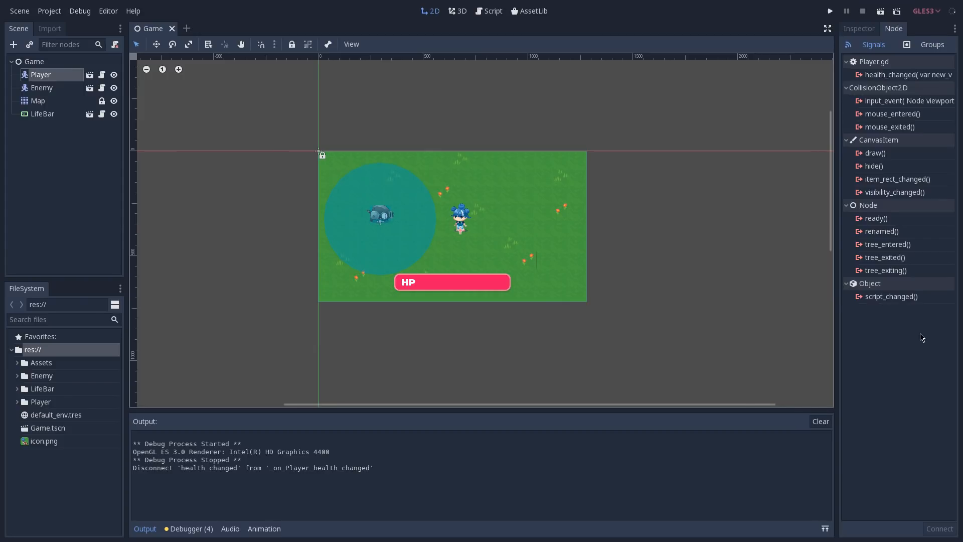
mouse_move(911, 56)
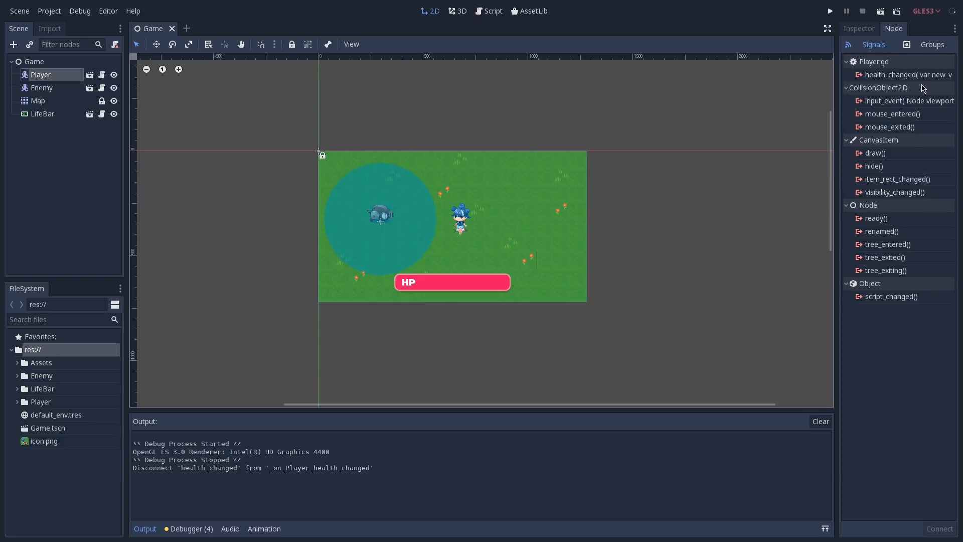
mouse_move(908, 101)
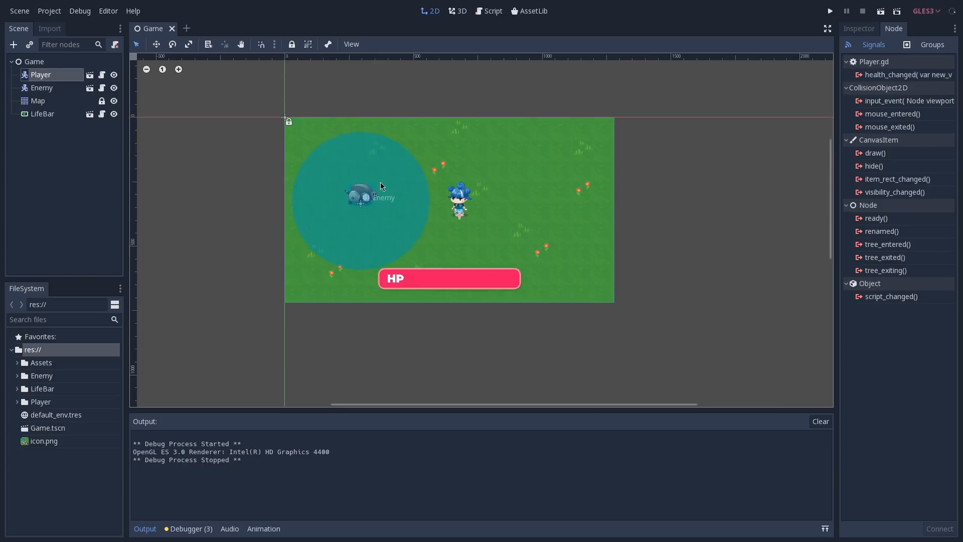
Edit the Enemy scene and select its ActorDetector area to list body_entered and body_exited.
click(193, 28)
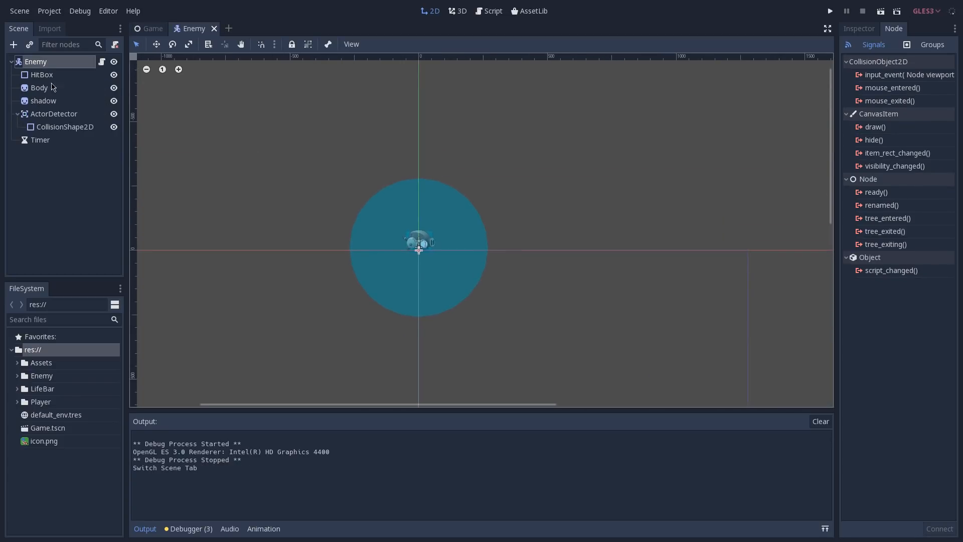
click(42, 74)
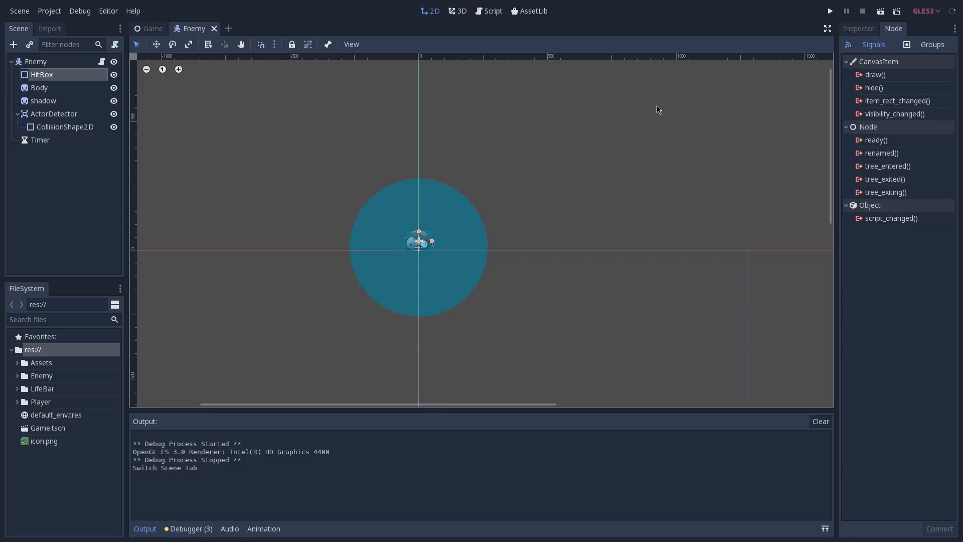
mouse_move(129, 147)
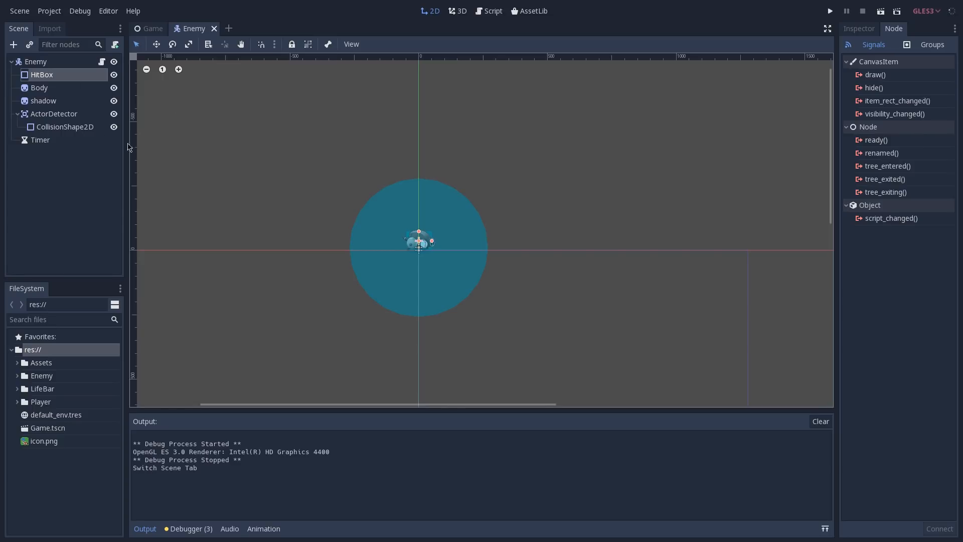
click(54, 113)
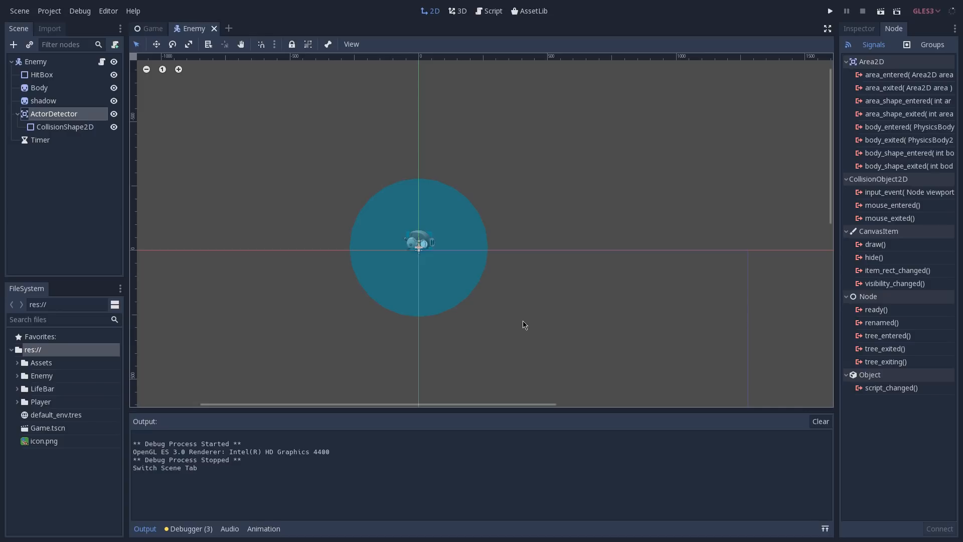
click(829, 10)
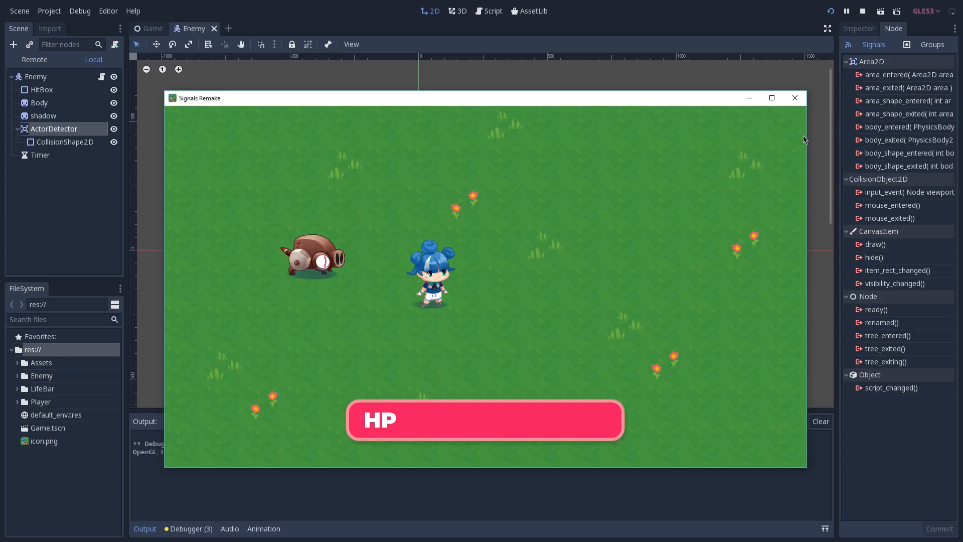
click(863, 11)
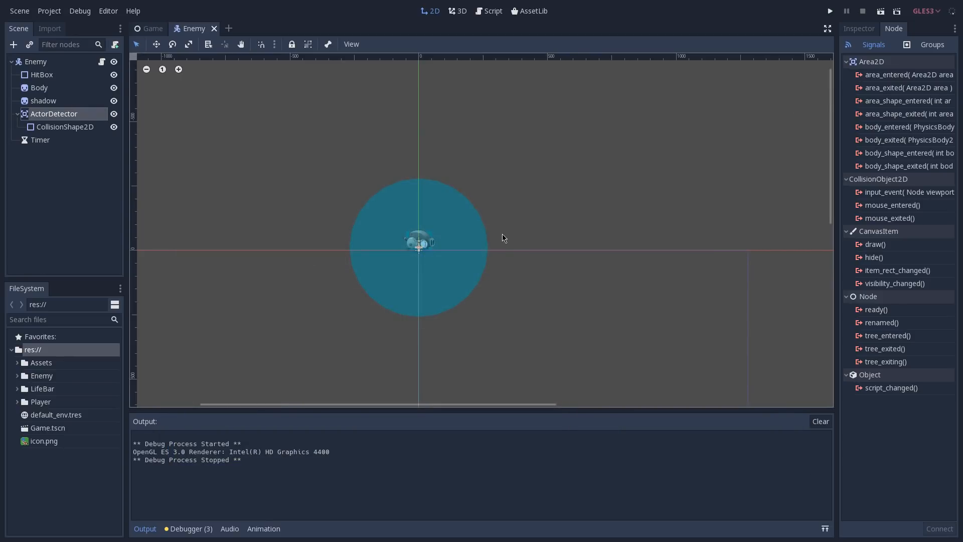
mouse_move(464, 183)
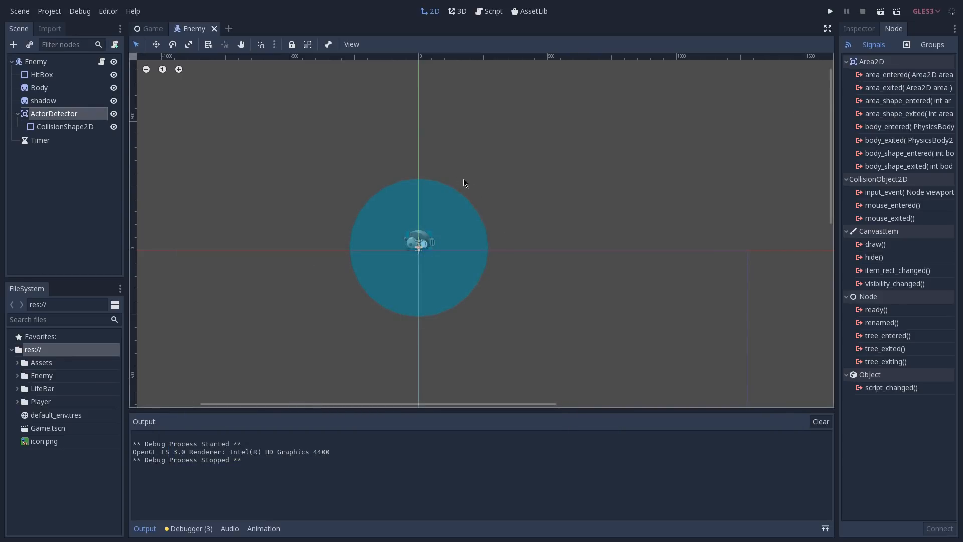
mouse_move(373, 186)
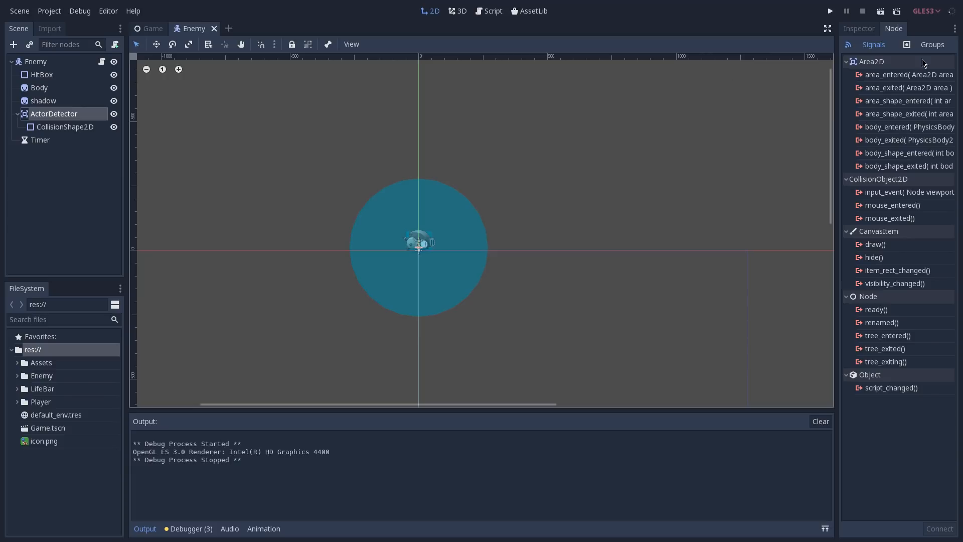
mouse_move(908, 139)
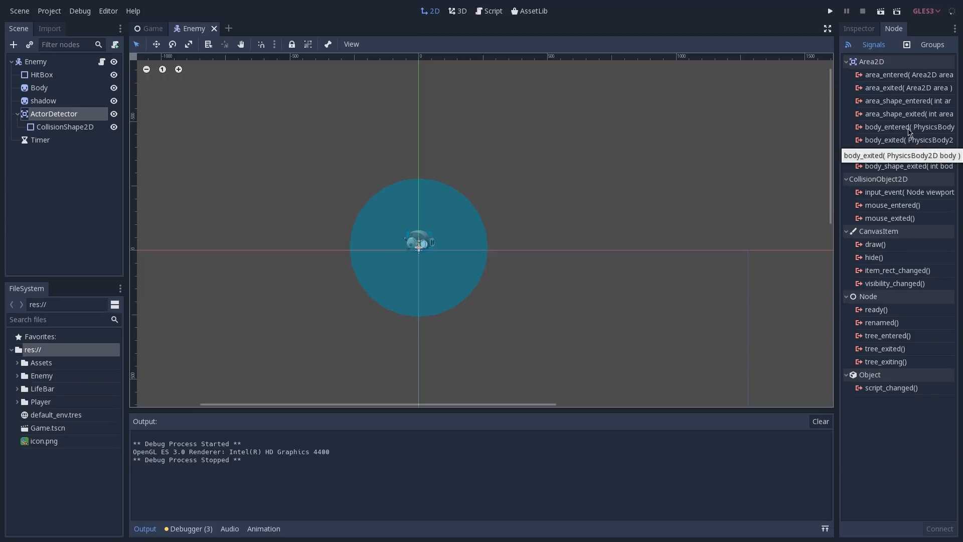
Connect ActorDetector's body_entered signal to the Enemy, creating _on_ActorDetector_body_entered.
double_click(909, 127)
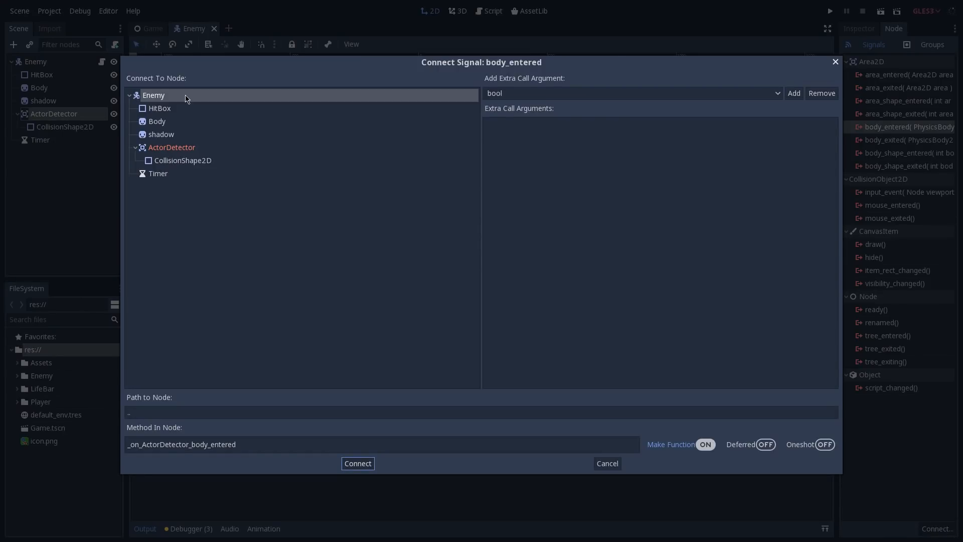
mouse_move(250, 166)
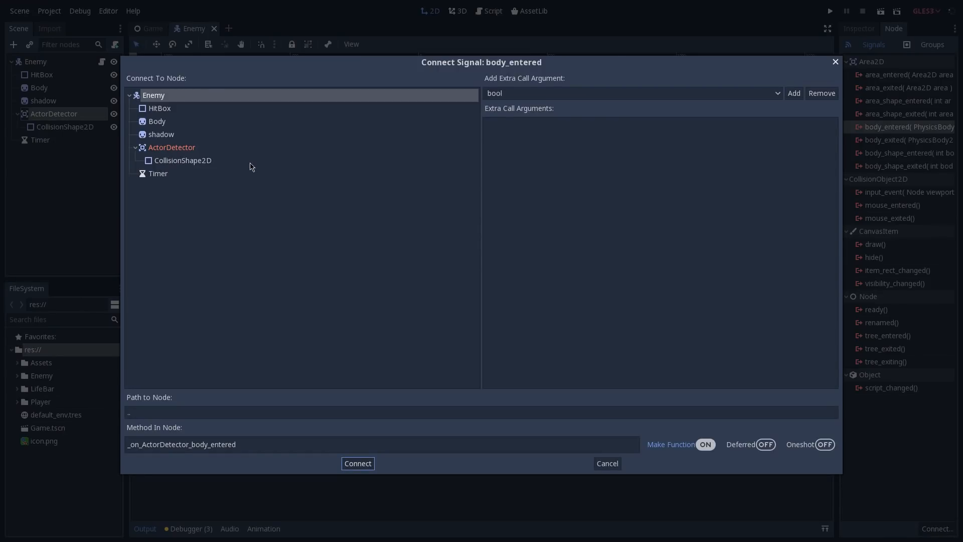
click(382, 445)
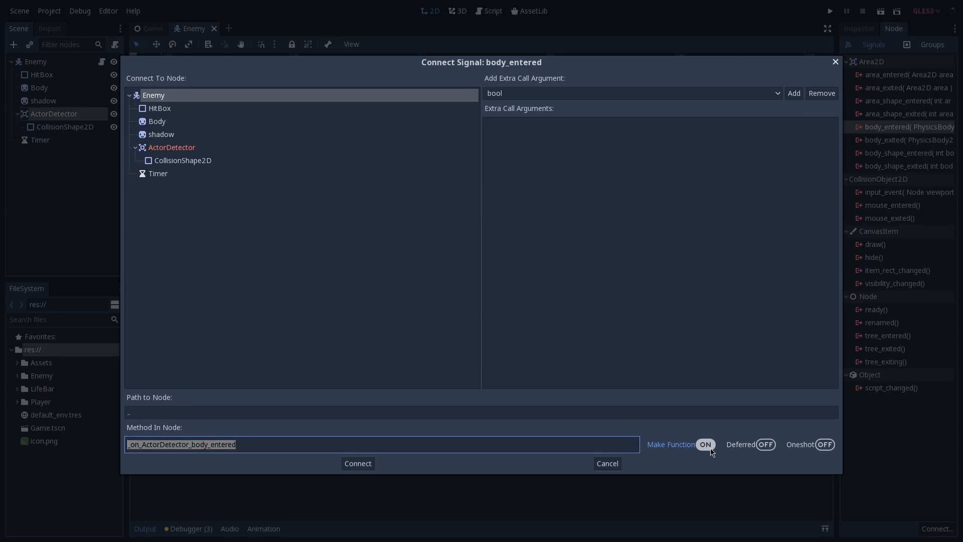
mouse_move(670, 461)
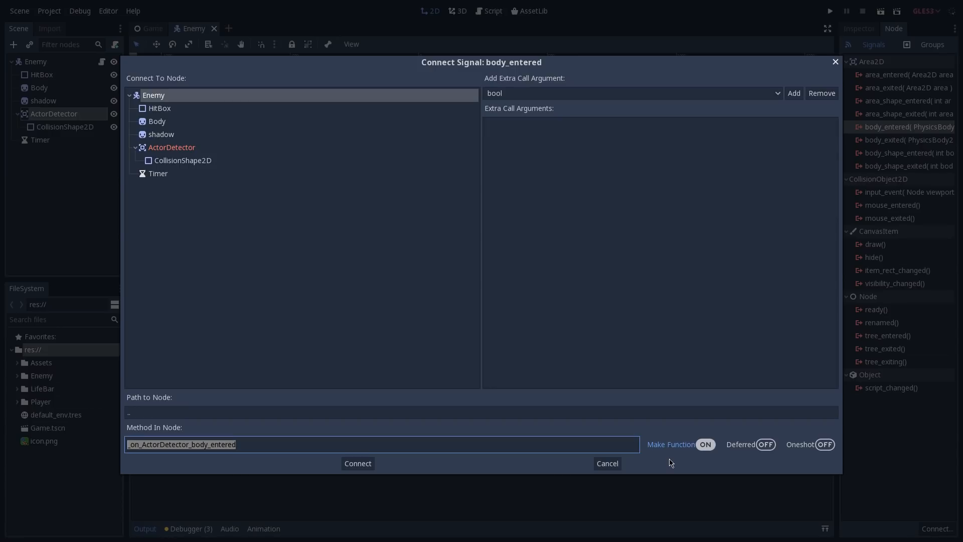
mouse_move(503, 126)
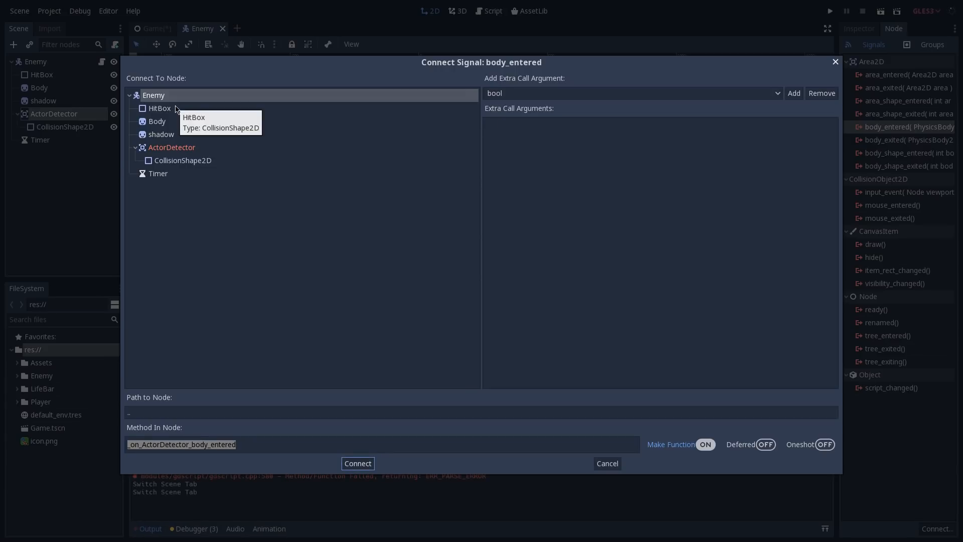
mouse_move(433, 495)
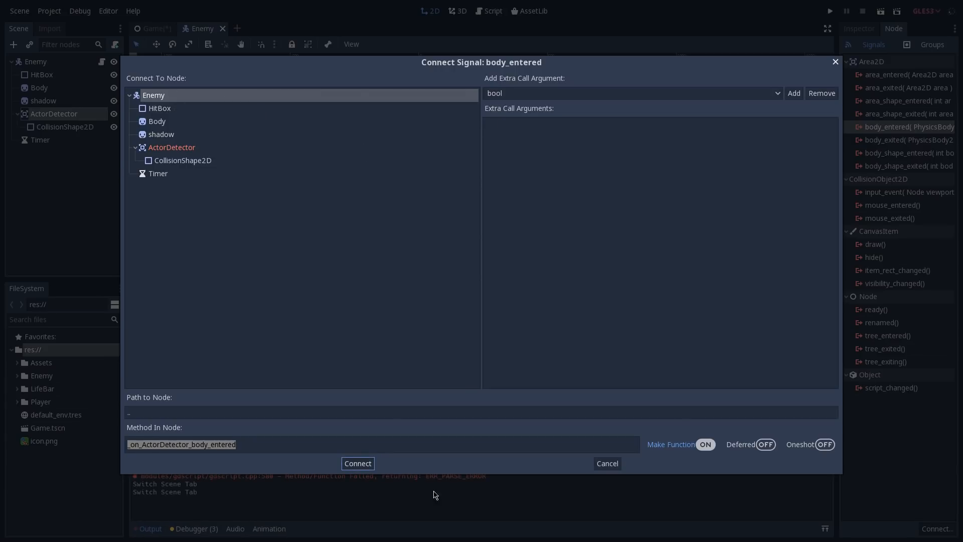
click(357, 464)
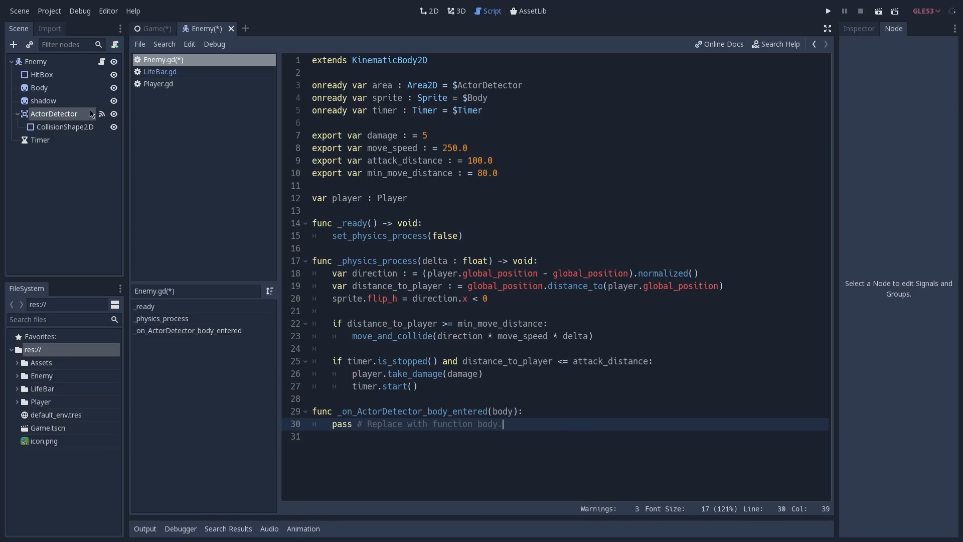
Disconnect the editor-made body_entered connection to _on_ActorDetector_body_entered.
click(432, 10)
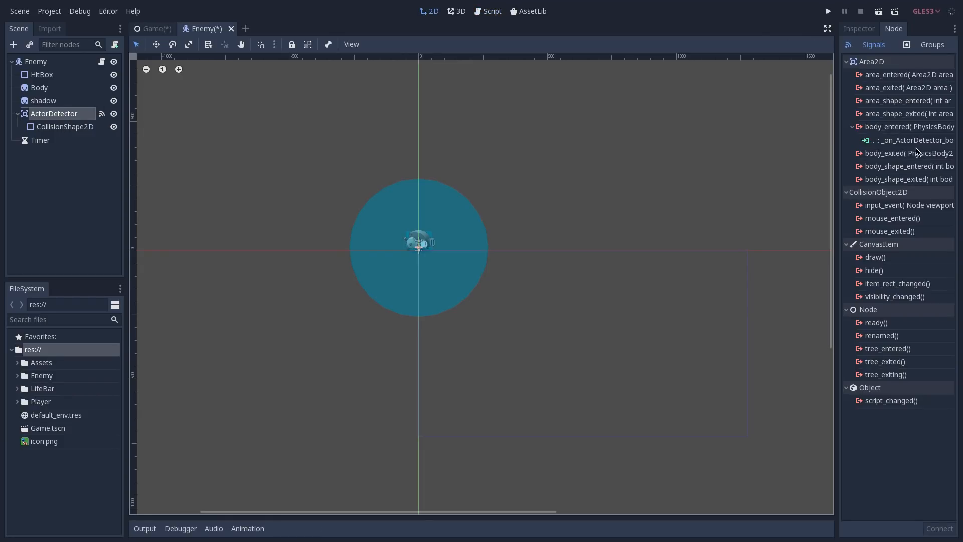
mouse_move(916, 152)
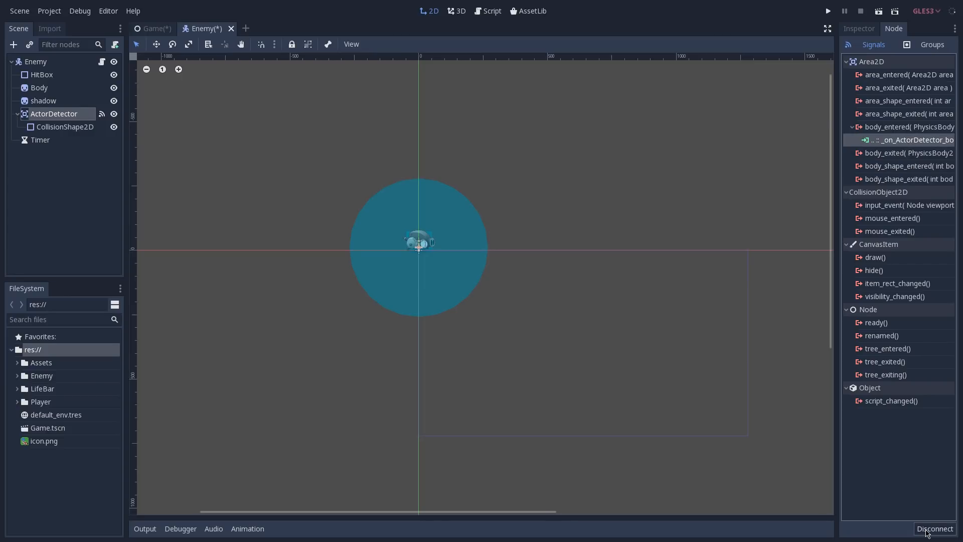
click(935, 529)
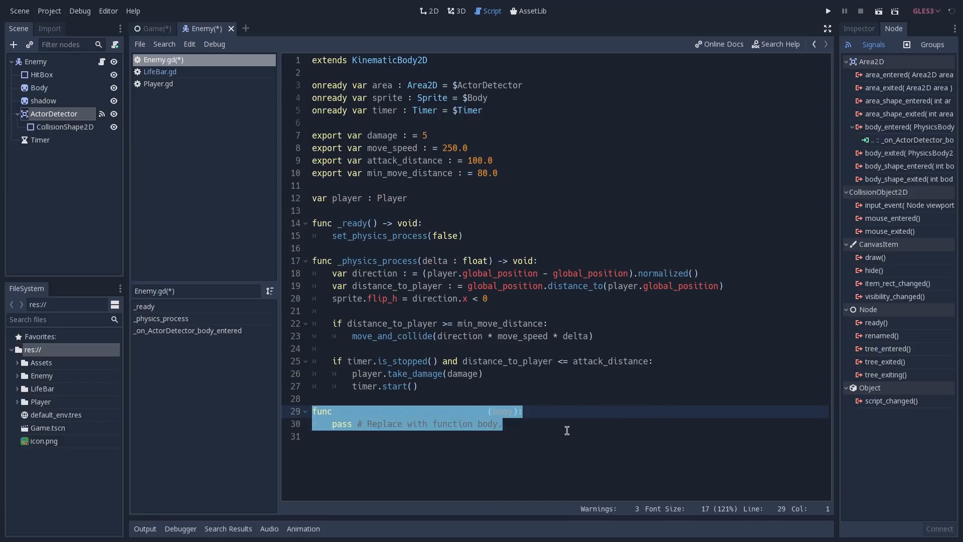
Make the handler return unless body is Player, store player = body, set_physics_process(true), and test-run.
text(if not body is O)
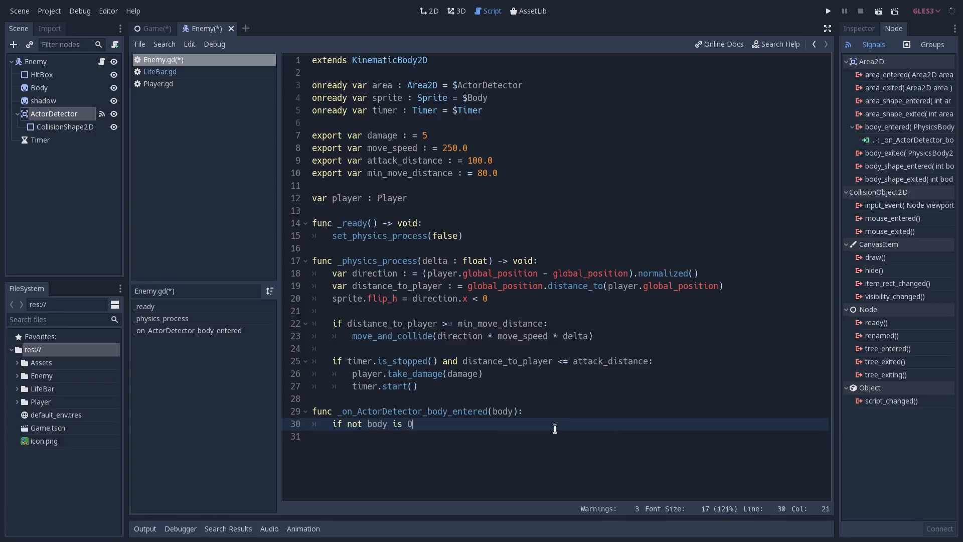
text(Player:)
text(return)
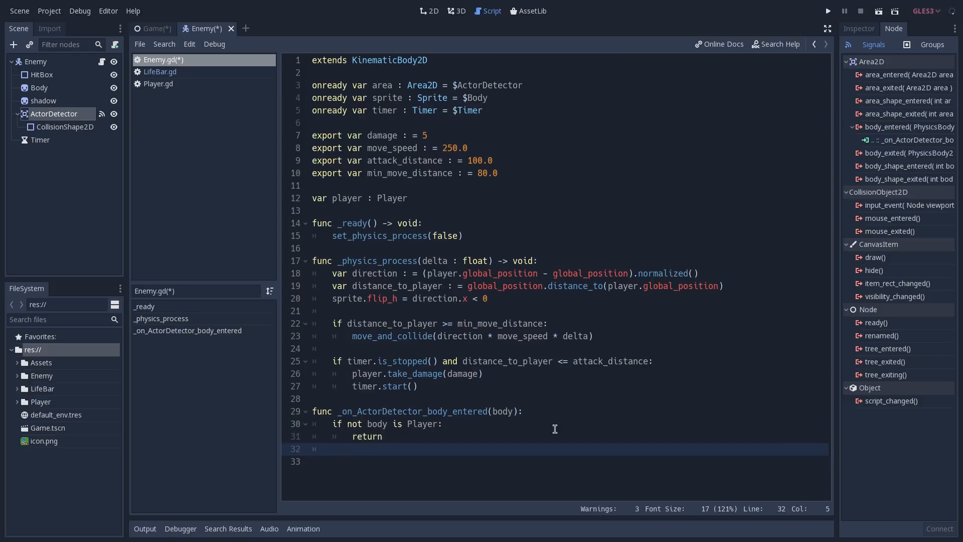
text(player = body)
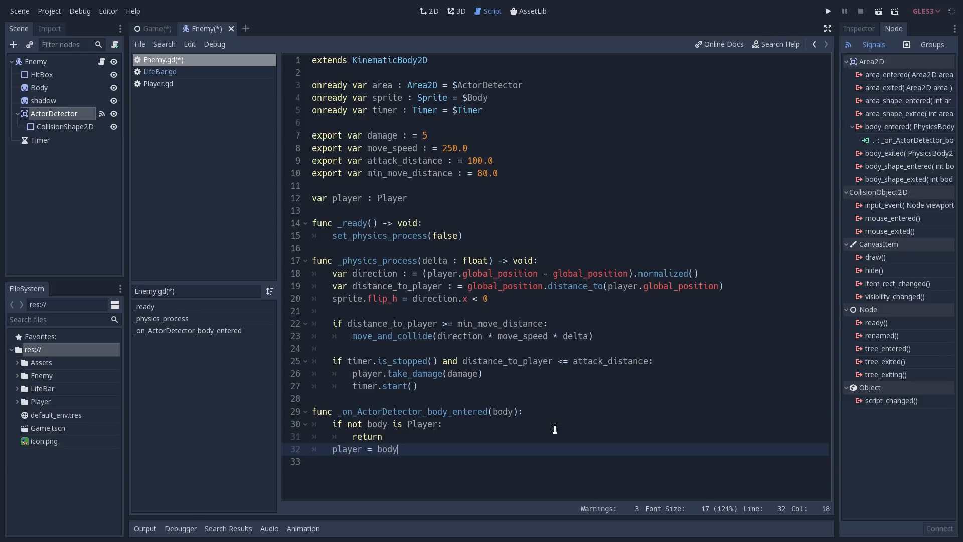
text(set_p)
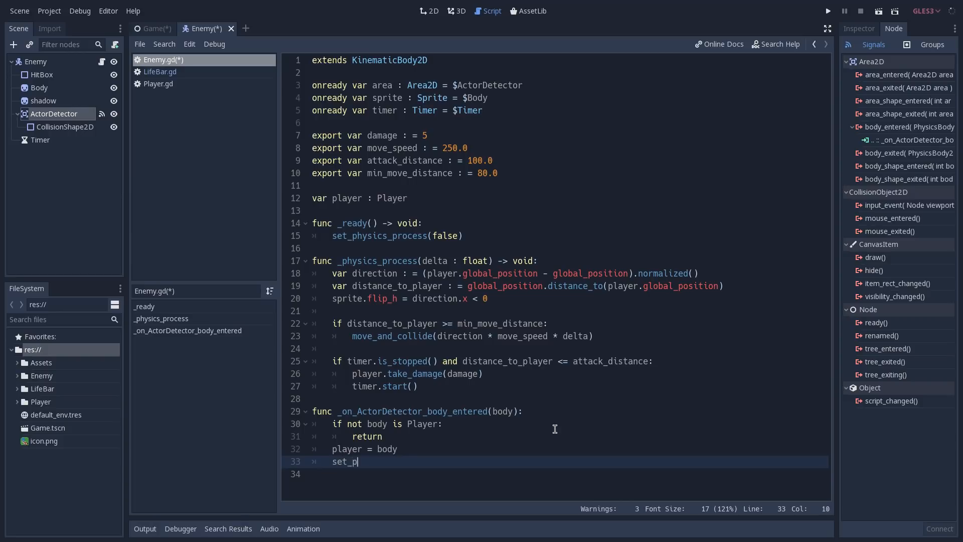
text(hysics_process(true)
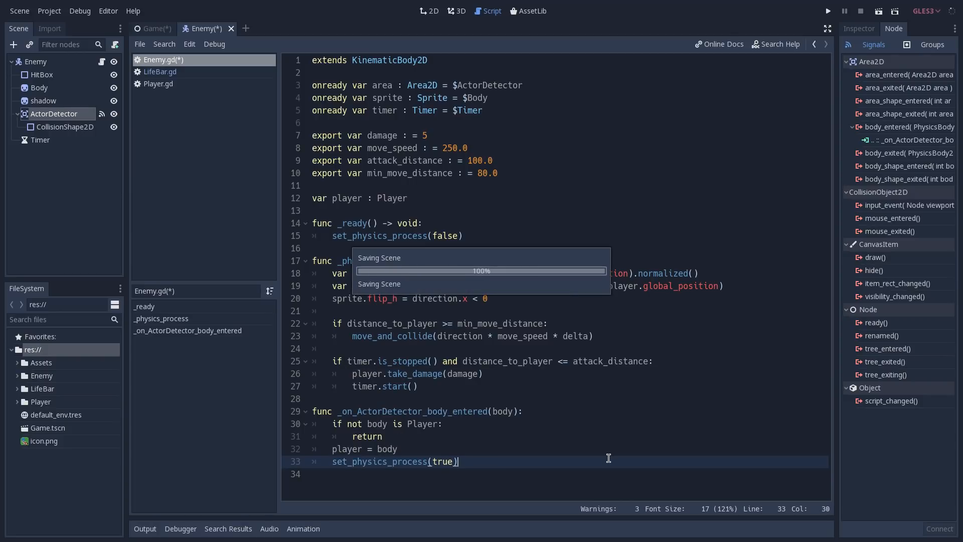
click(828, 11)
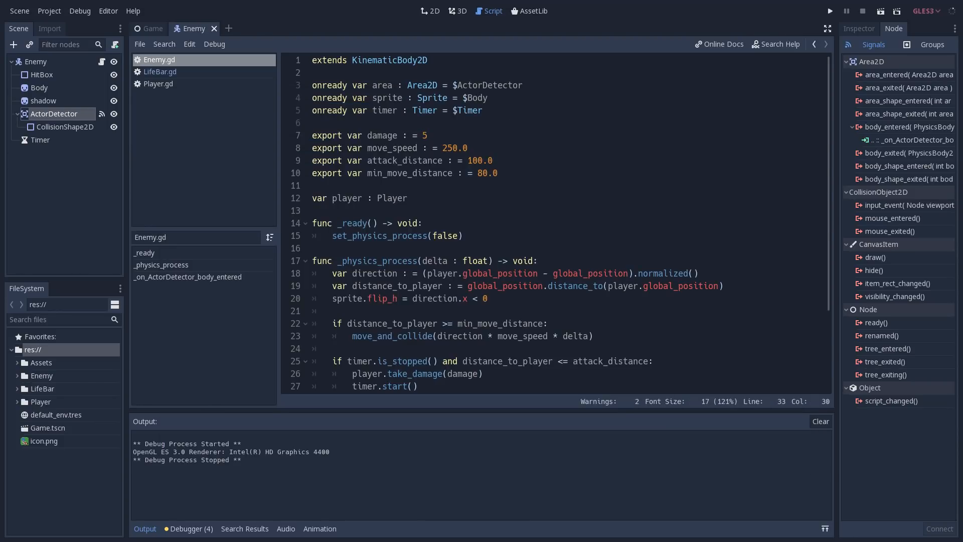
In _ready, start an area.connect("body_entered", ...) call below set_physics_process(false).
click(547, 323)
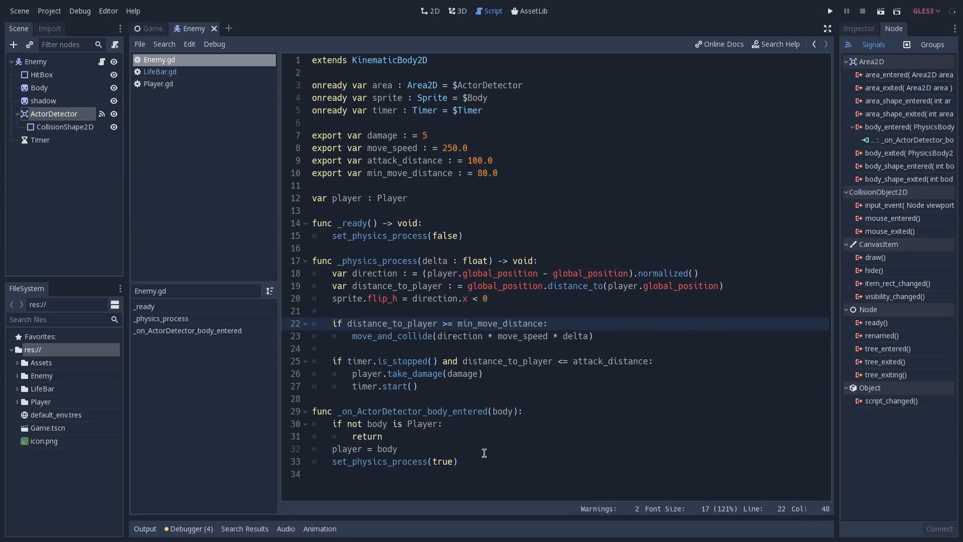
click(364, 449)
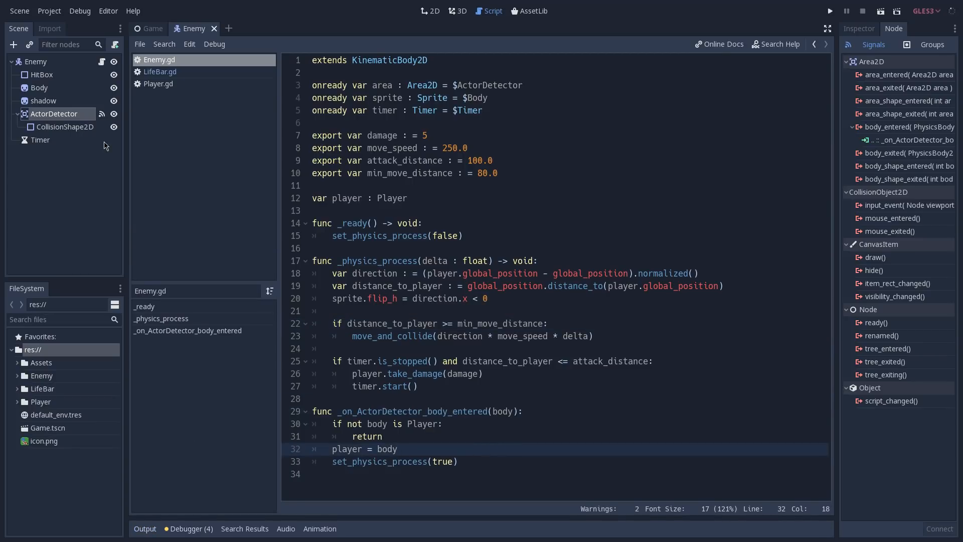
click(909, 141)
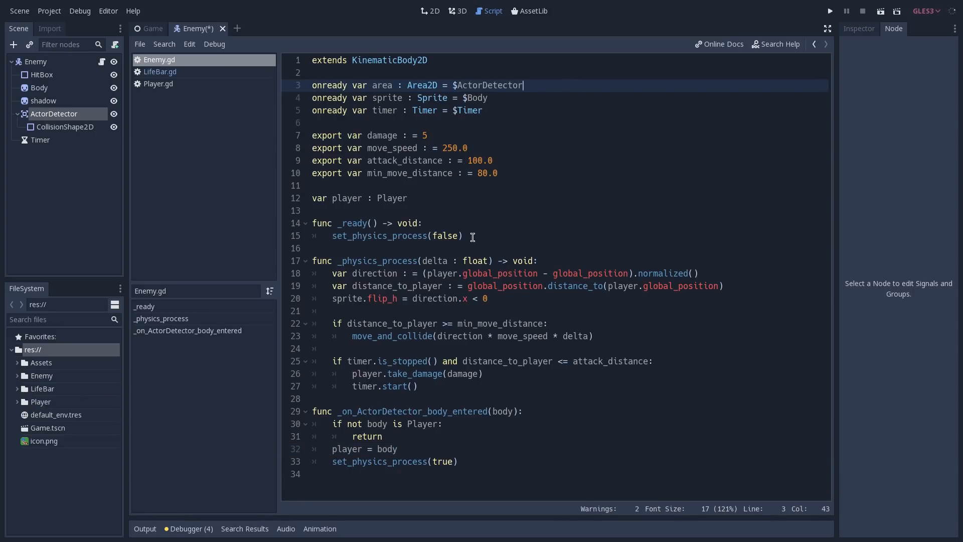
text(area.connect)
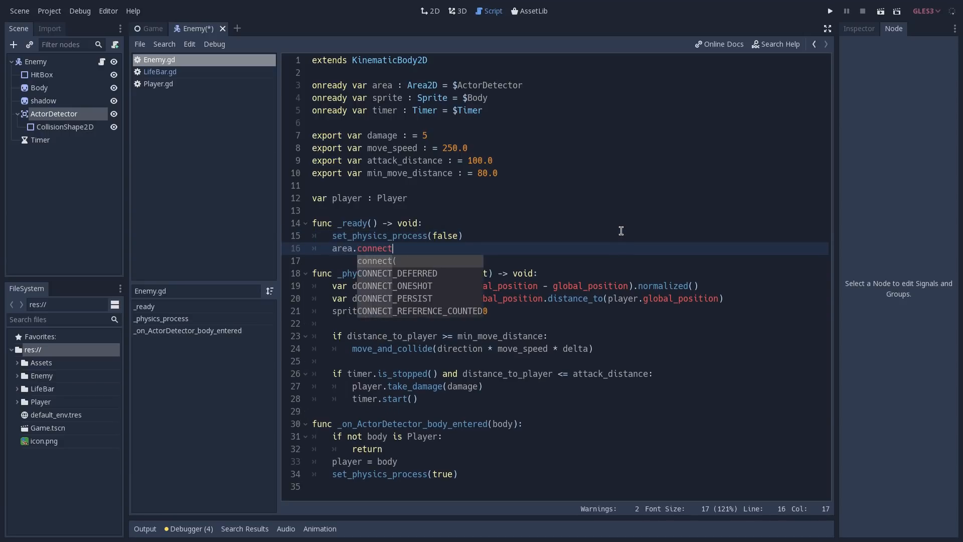
text(("body_entered)
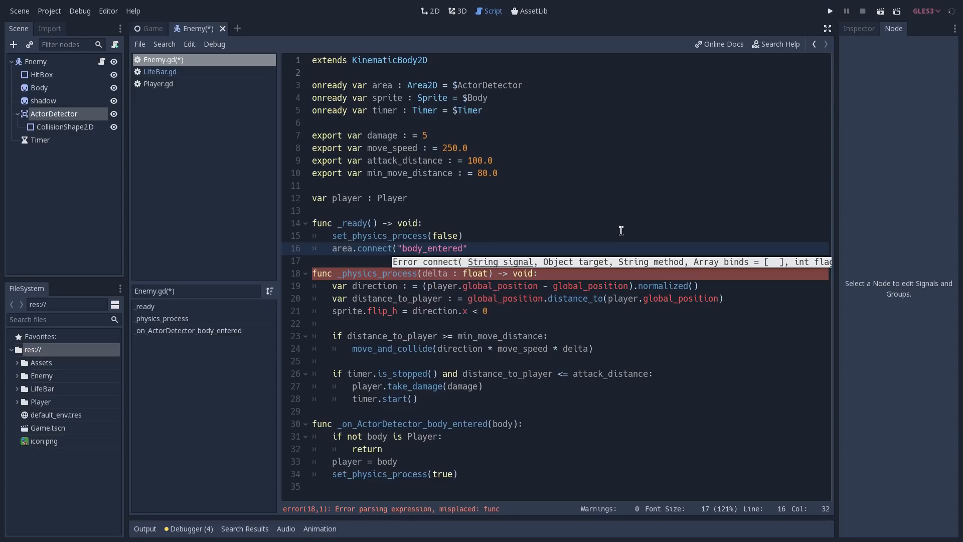
text(,)
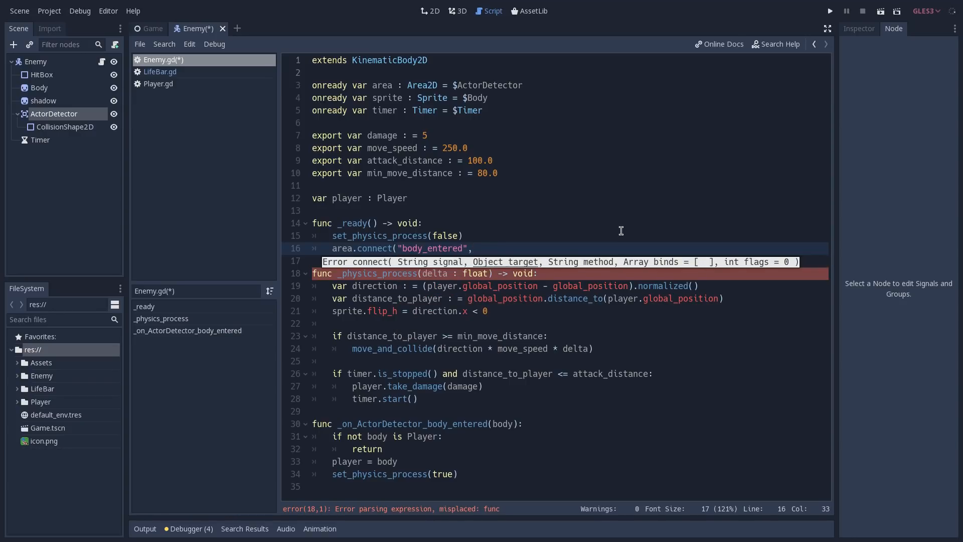
Finish the connect call with self, "_on_ActorDetector_body_entered" and an empty binds array.
text(self,)
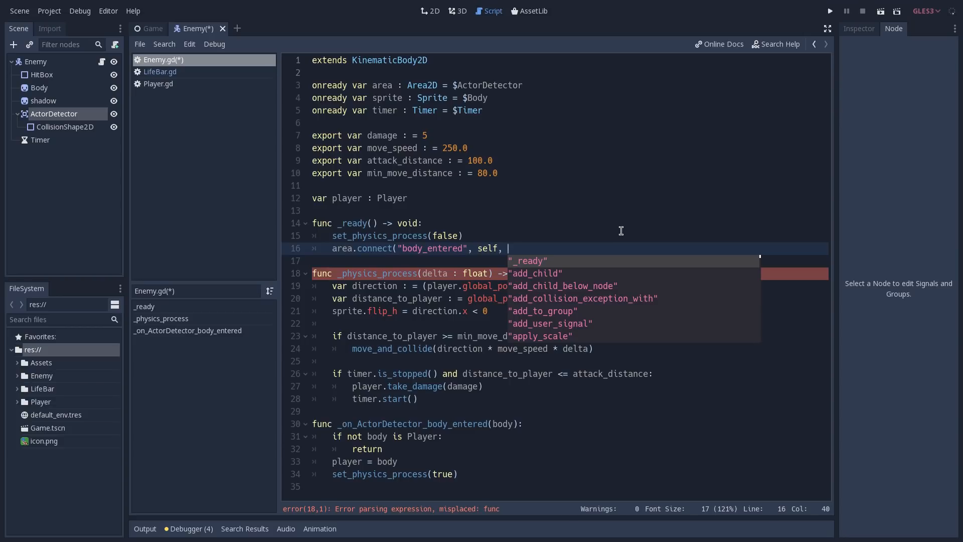
text(")
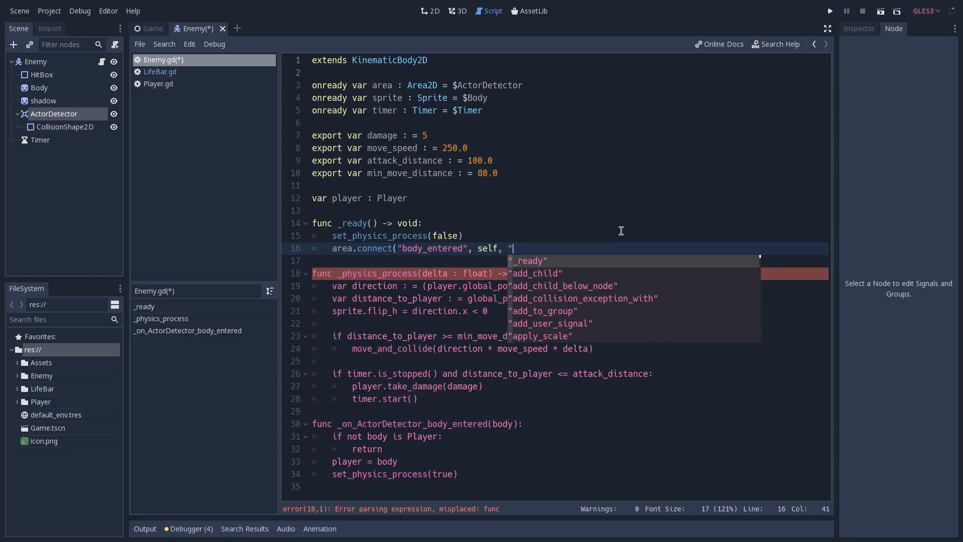
text(_on_ActorDetector_body_entered)
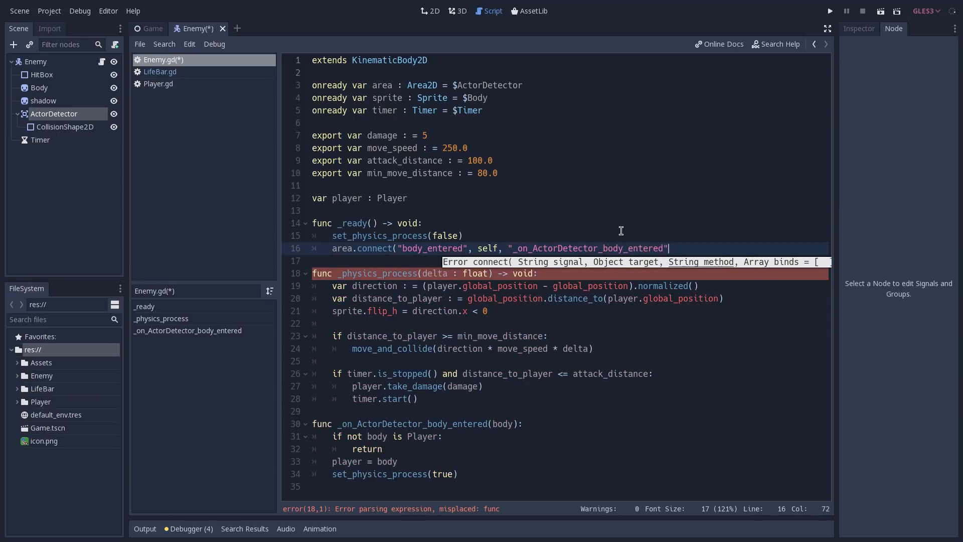
text(, [])
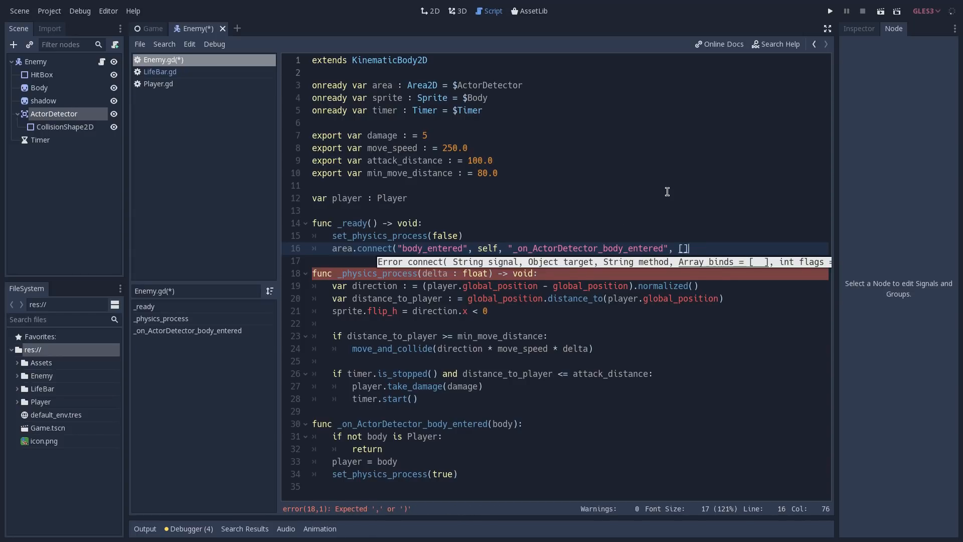
mouse_move(414, 424)
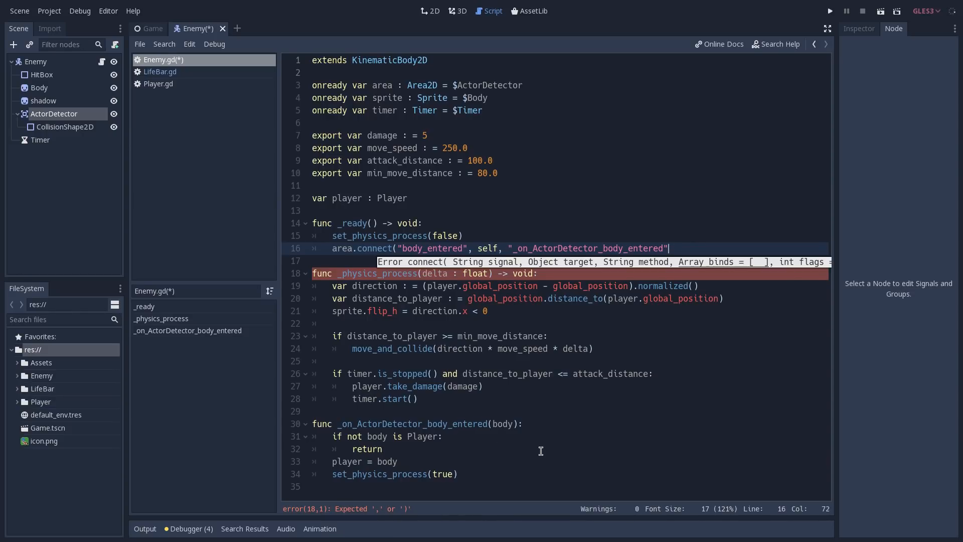
text())
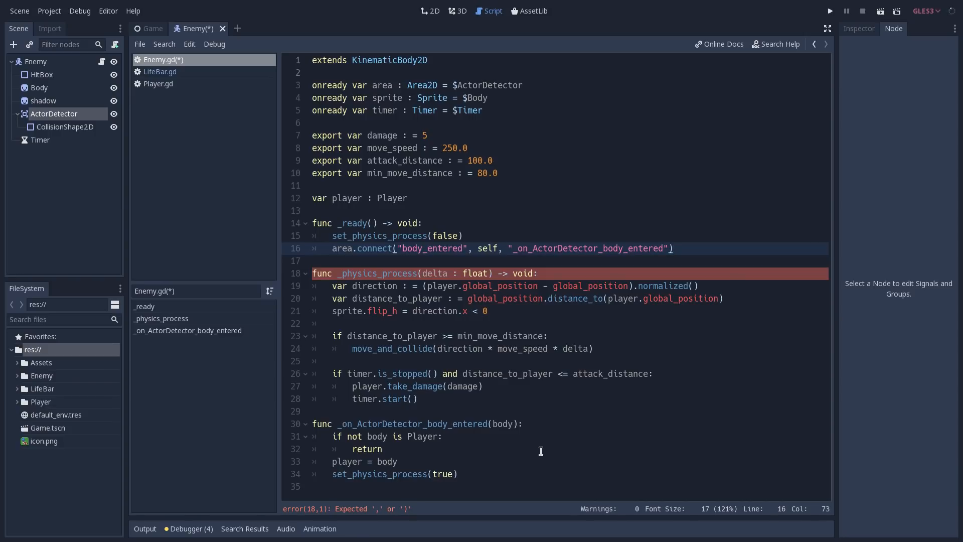
Run the game so it pauses at the breakpoint on Enemy.gd line 33.
click(829, 11)
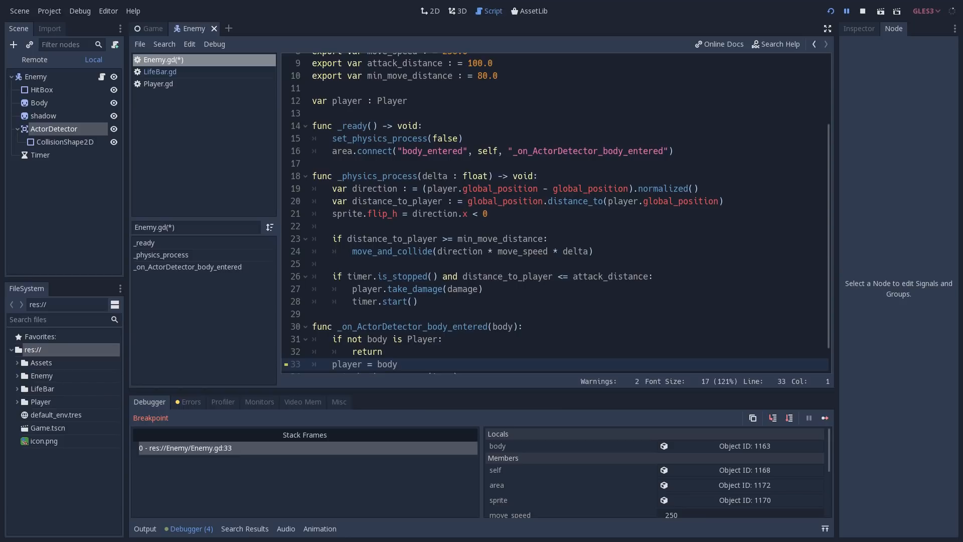
mouse_move(444, 362)
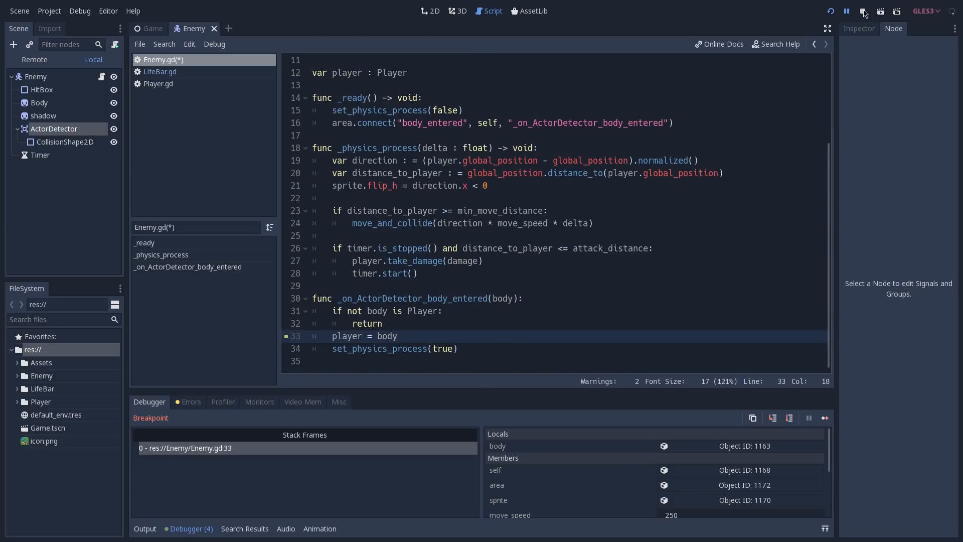
Add area.disconnect("body_entered", self, "_on_ActorDetector_body_entered") after set_physics_process(true).
click(863, 11)
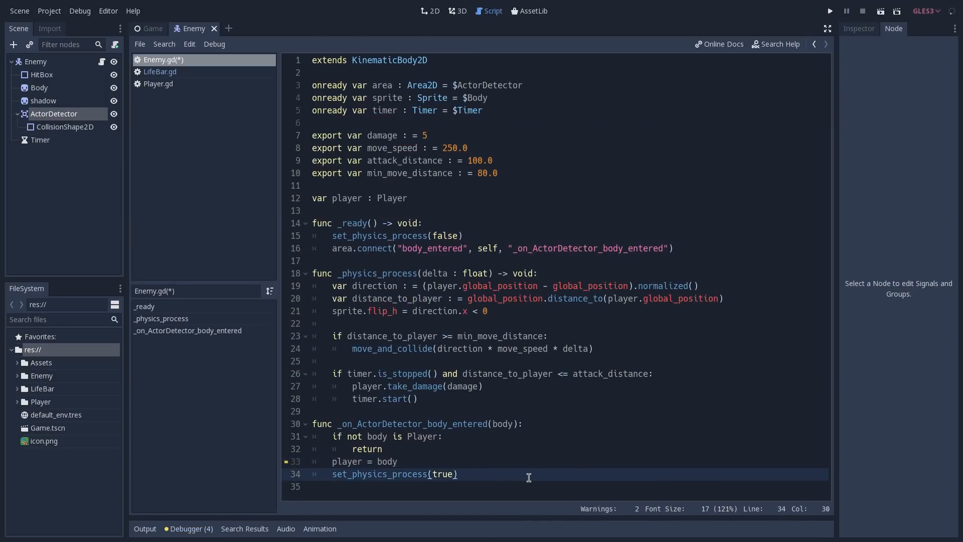
key(enter)
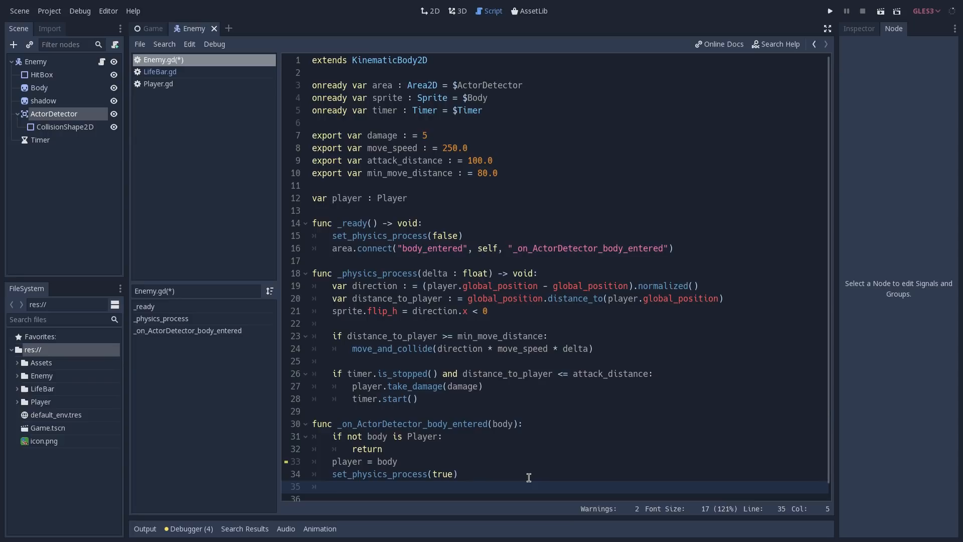
text(area.dis)
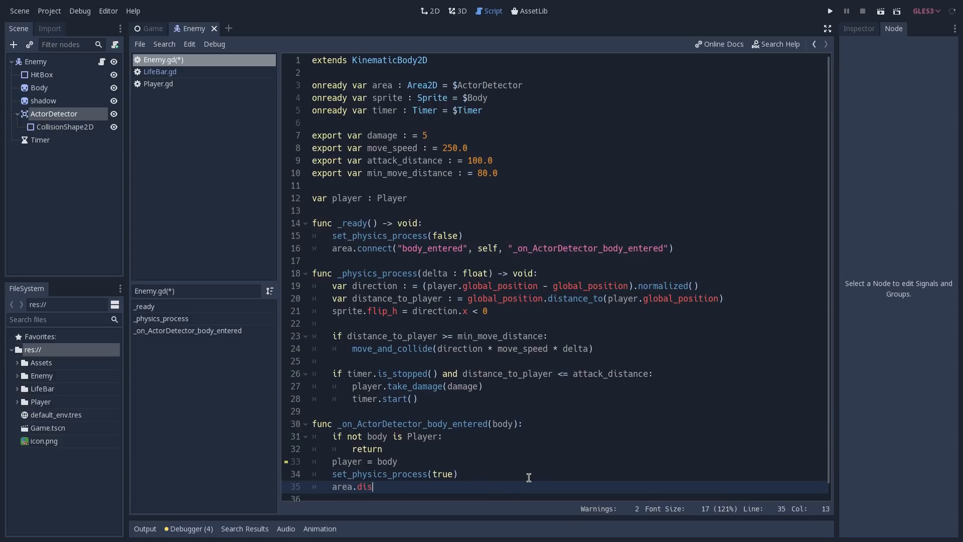
text(connect()
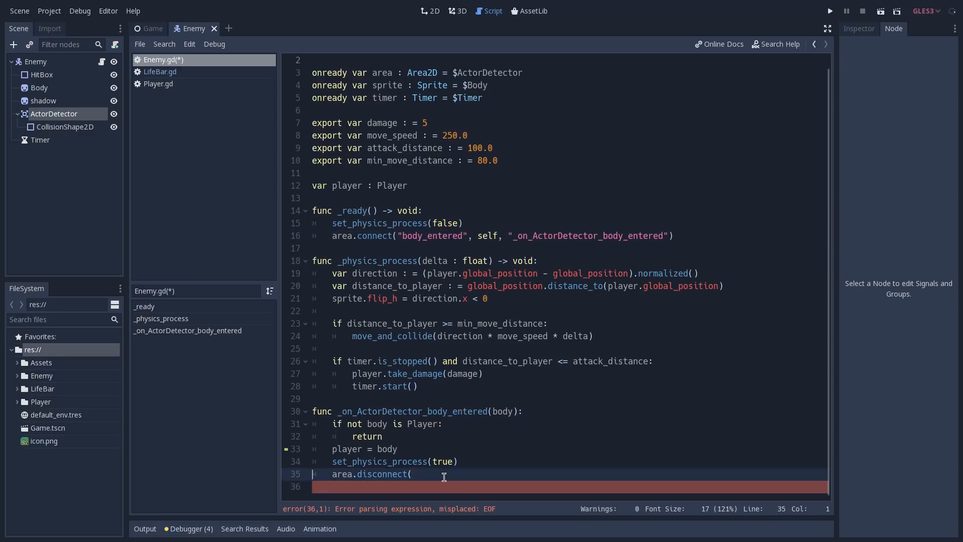
text("body_entered", self, "_on_ActorDetector_body_entered"))
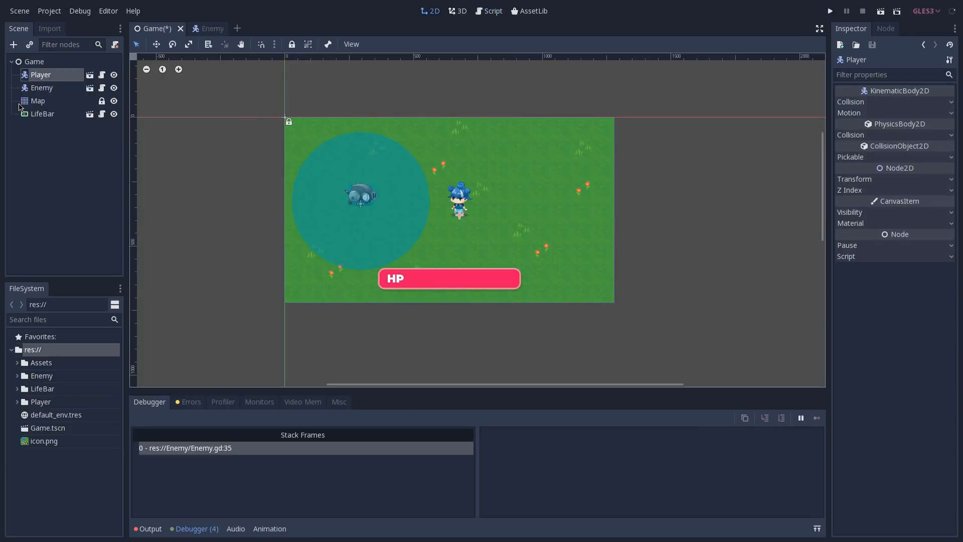
Review Player.gd's health_changed new_value parameter and the _set_health setter.
click(892, 28)
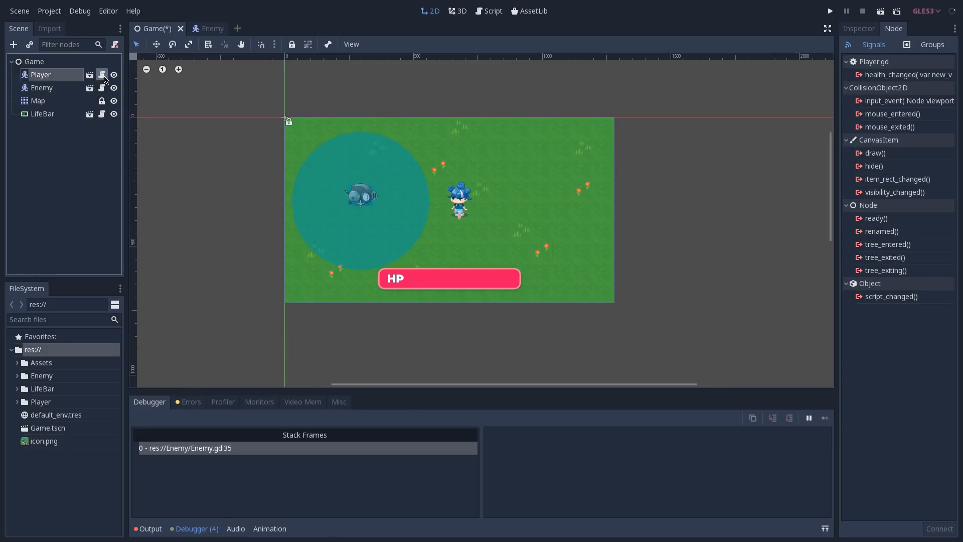
click(489, 11)
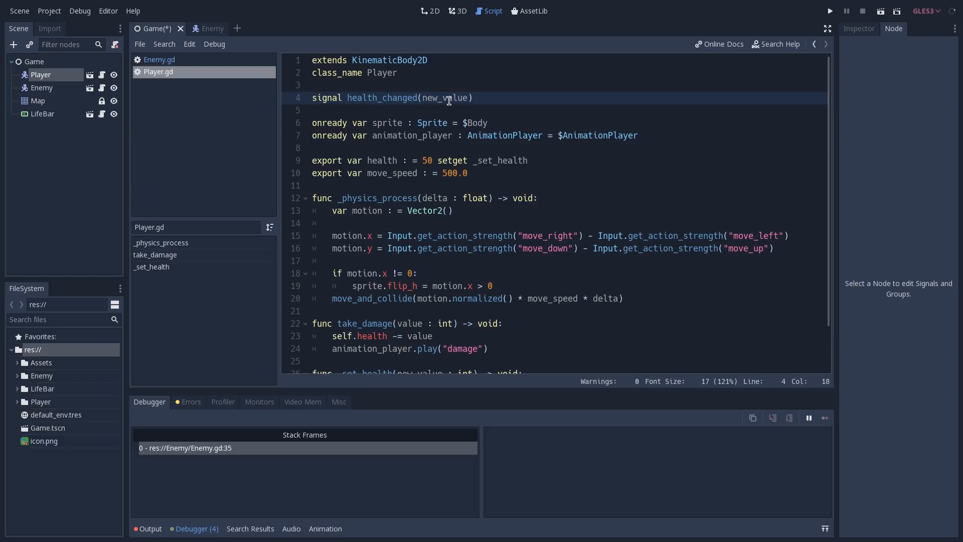
double_click(445, 97)
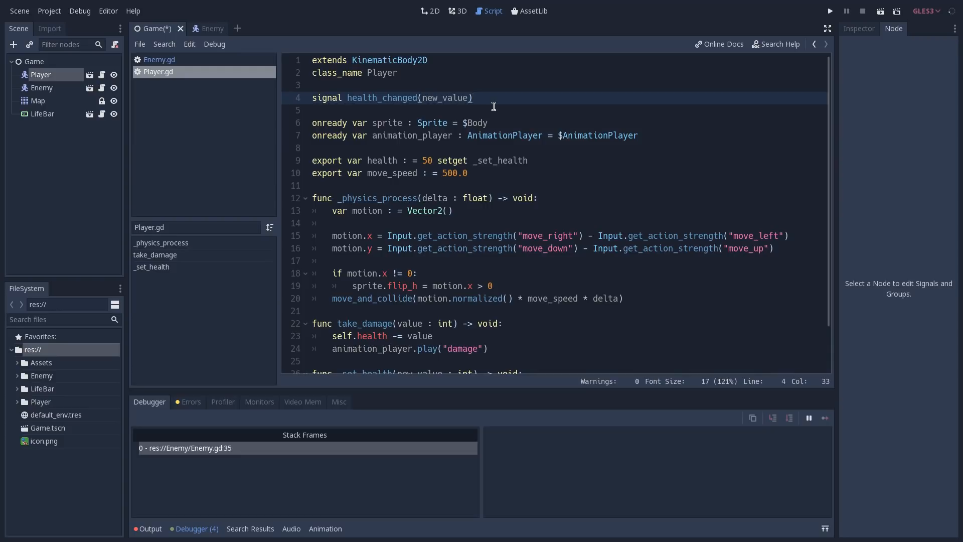
drag(378, 160, 527, 161)
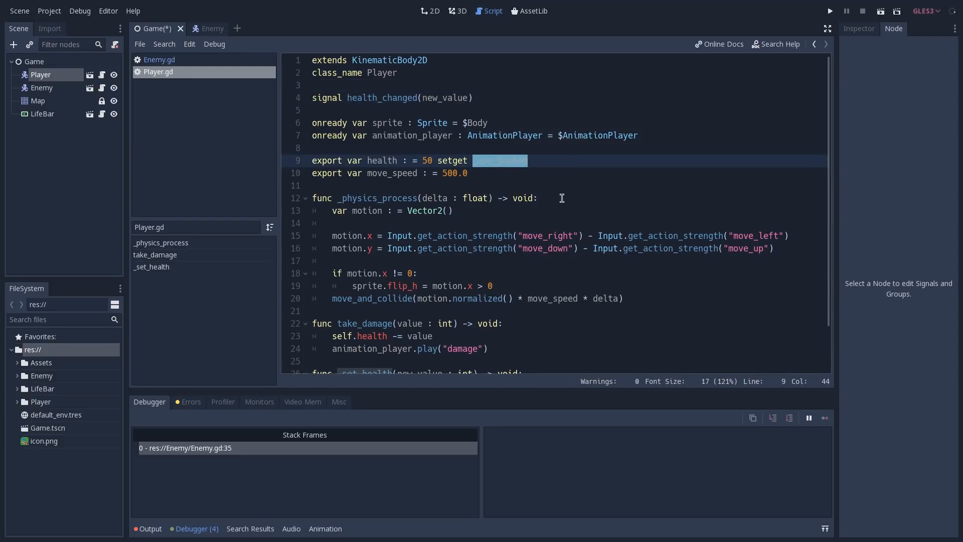
scroll(down, 3)
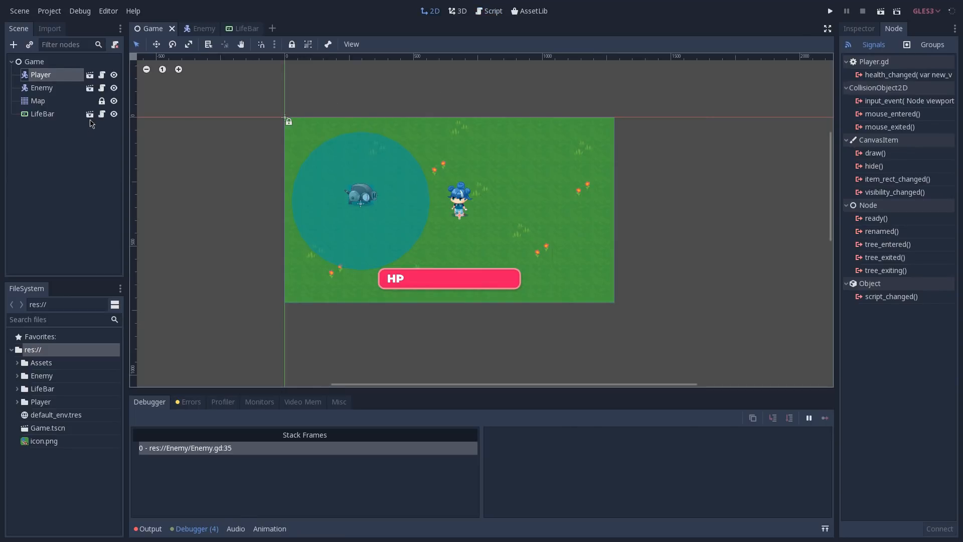
Inspect the LifeBar scene's LabelHP node and its nearly empty LifeBar.gd script.
click(242, 29)
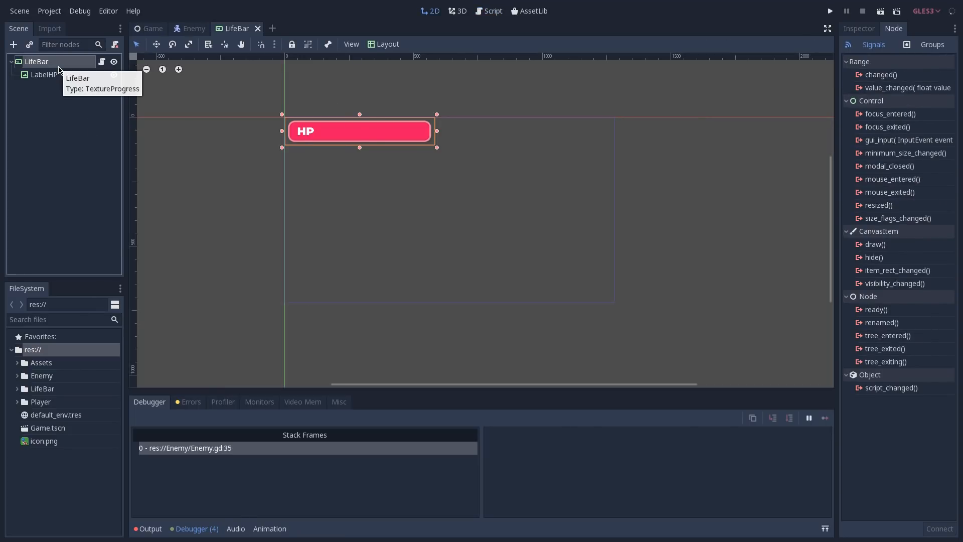
click(43, 74)
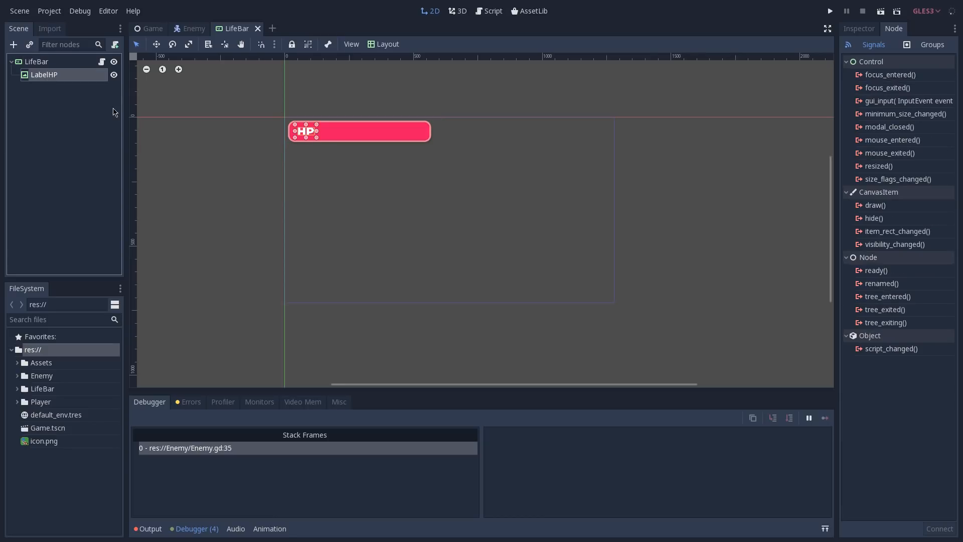
click(488, 11)
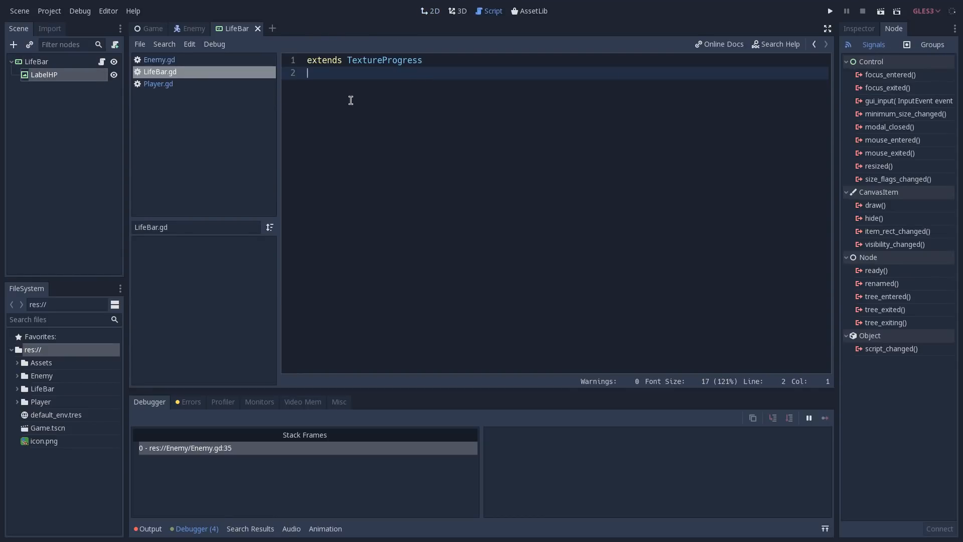
Back in the Game scene, start connecting the Player's health_changed signal.
click(151, 28)
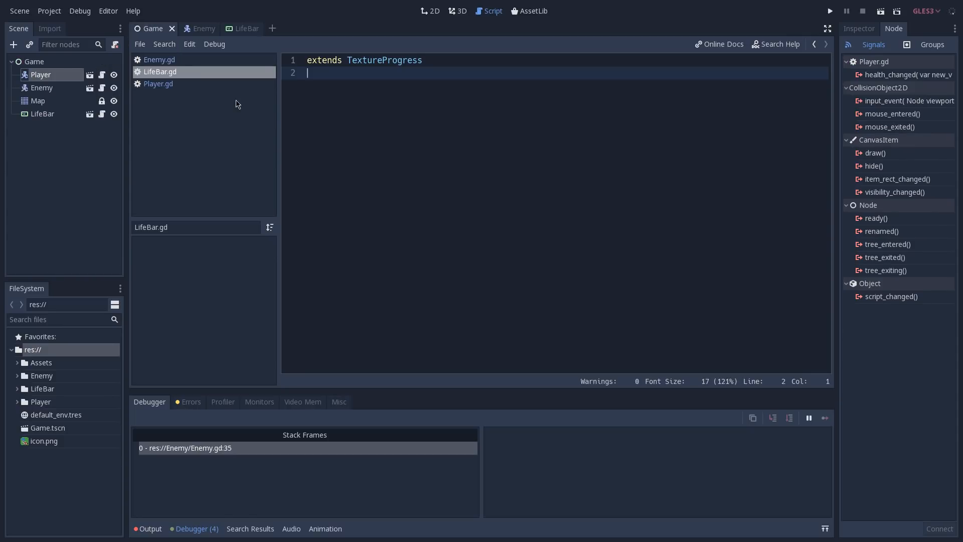
click(431, 10)
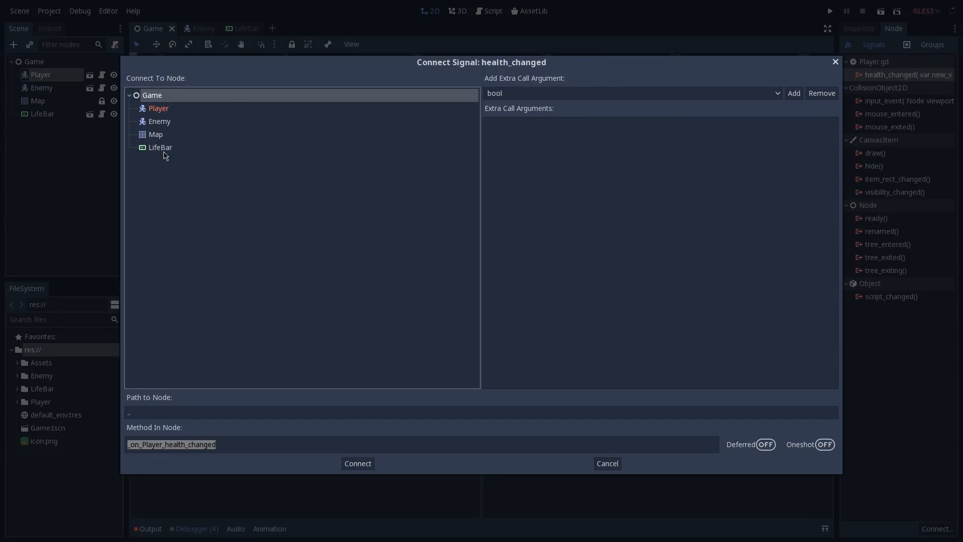
Connect health_changed to LifeBar; handler takes int new_value, returns void, sets value = new_value; run the game.
click(357, 463)
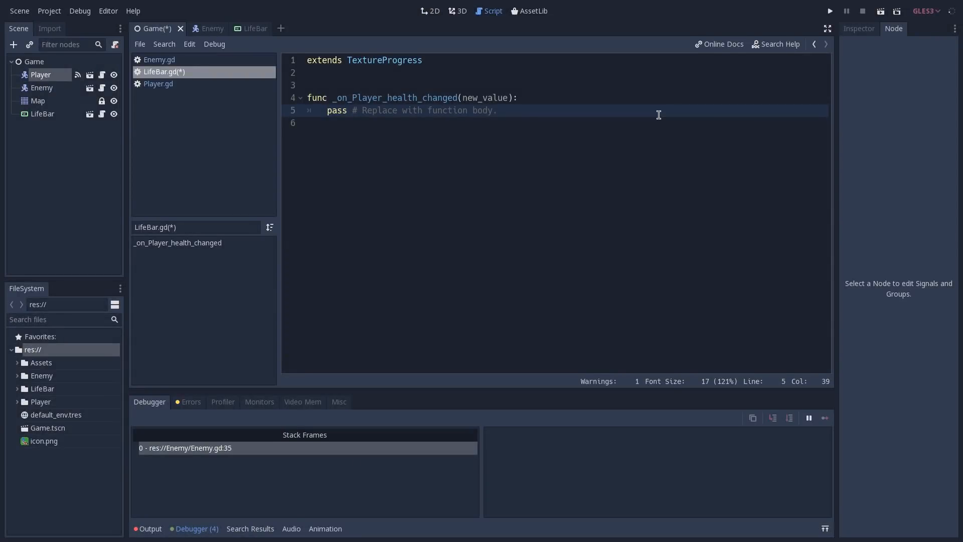
click(518, 97)
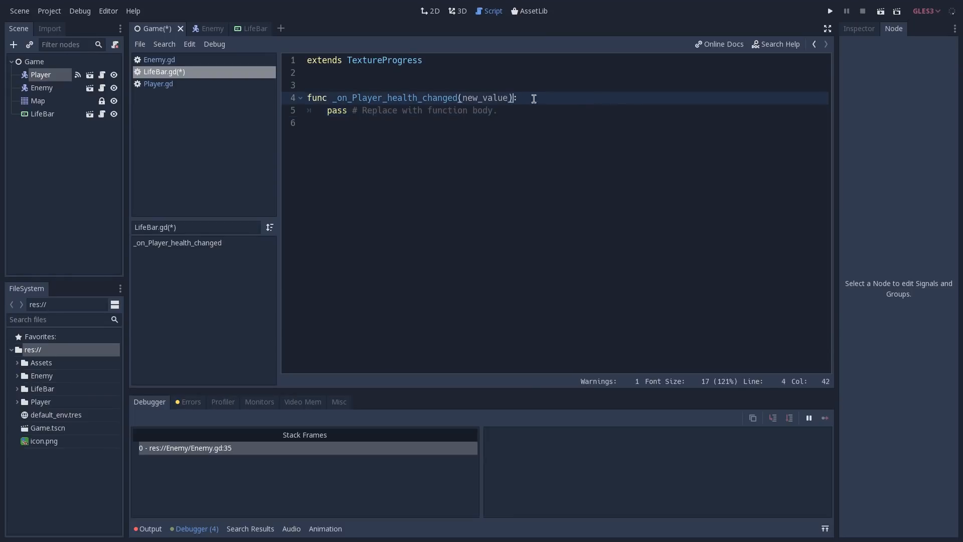
text(-> void)
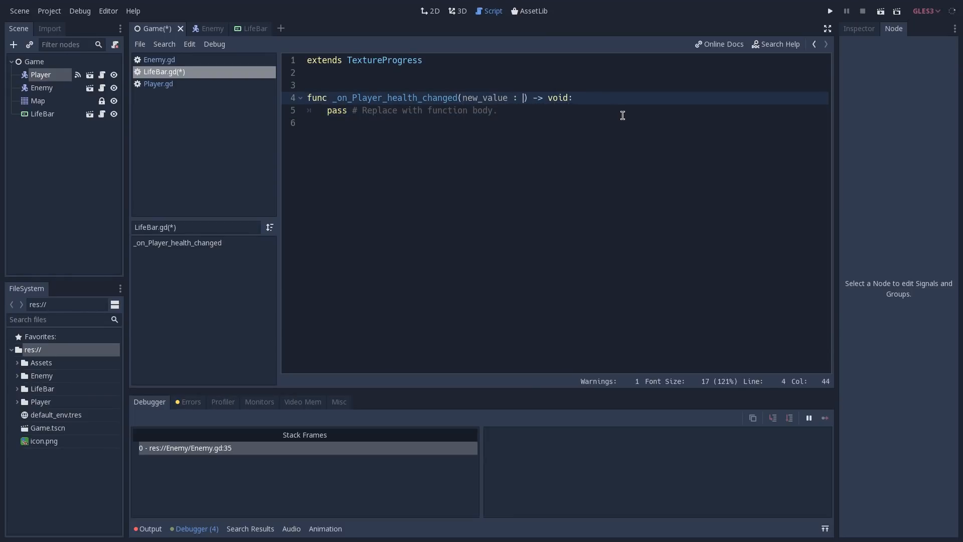
text(int)
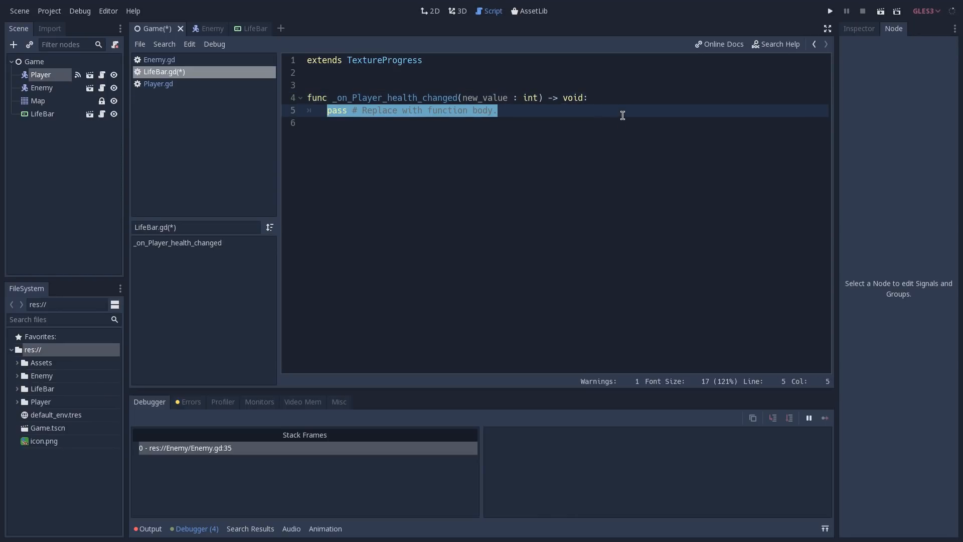
text(value =)
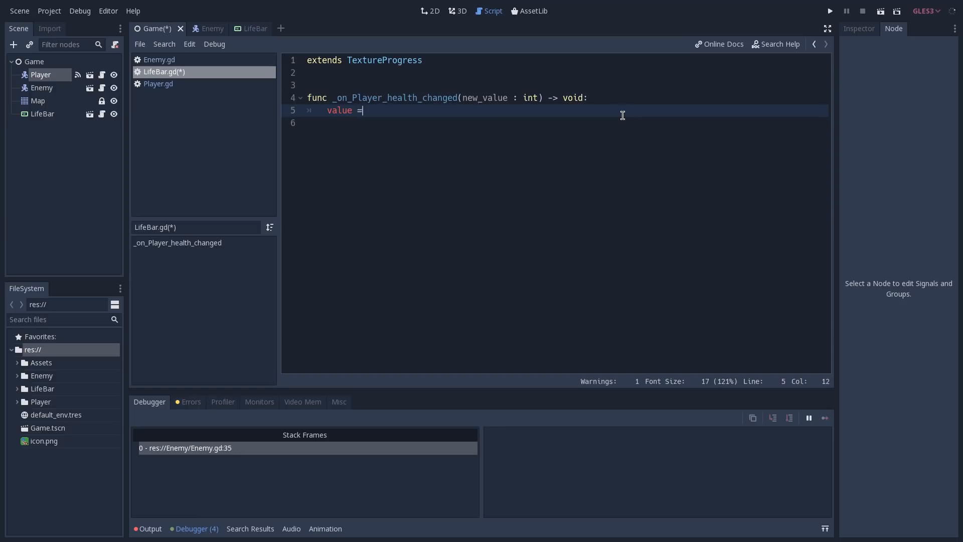
text(new_value)
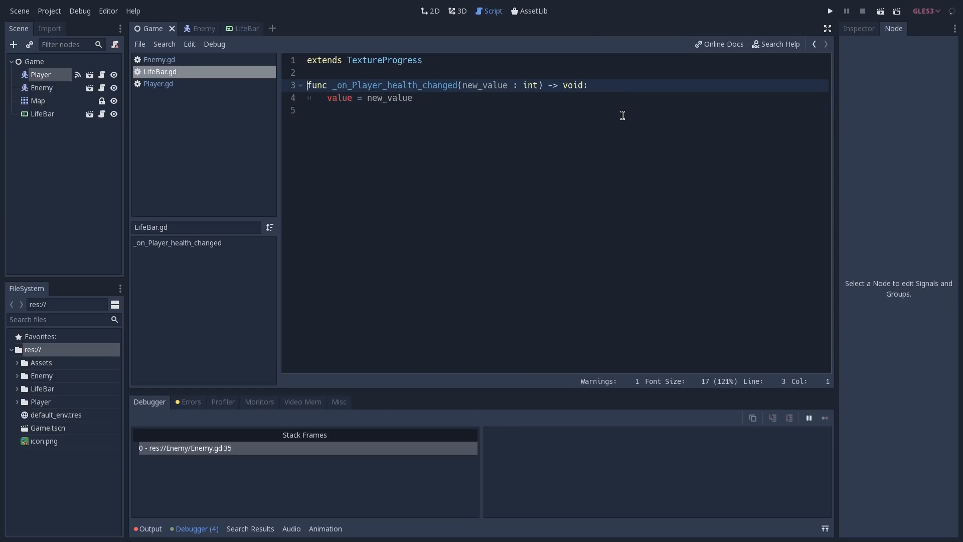
click(830, 11)
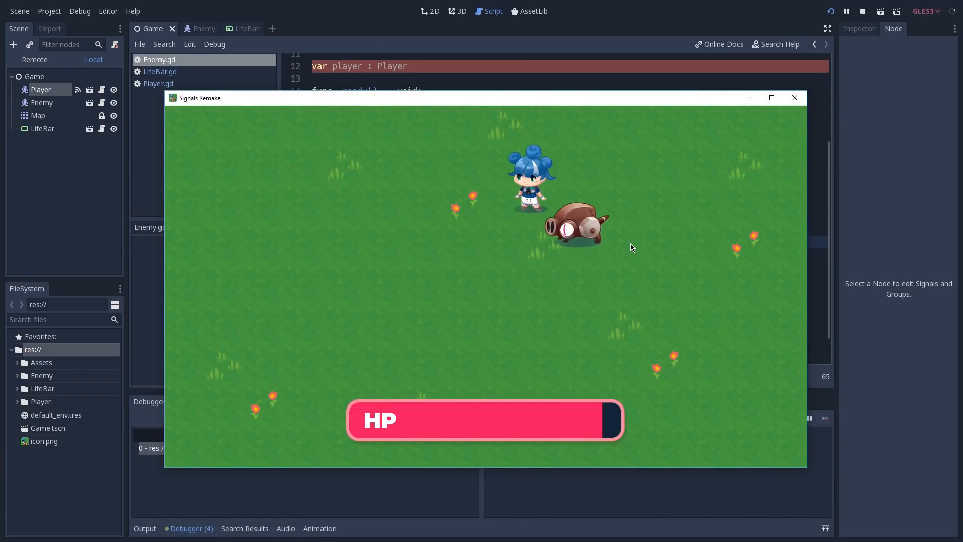
Stop the running game after watching the HP bar drop under enemy attacks.
click(863, 10)
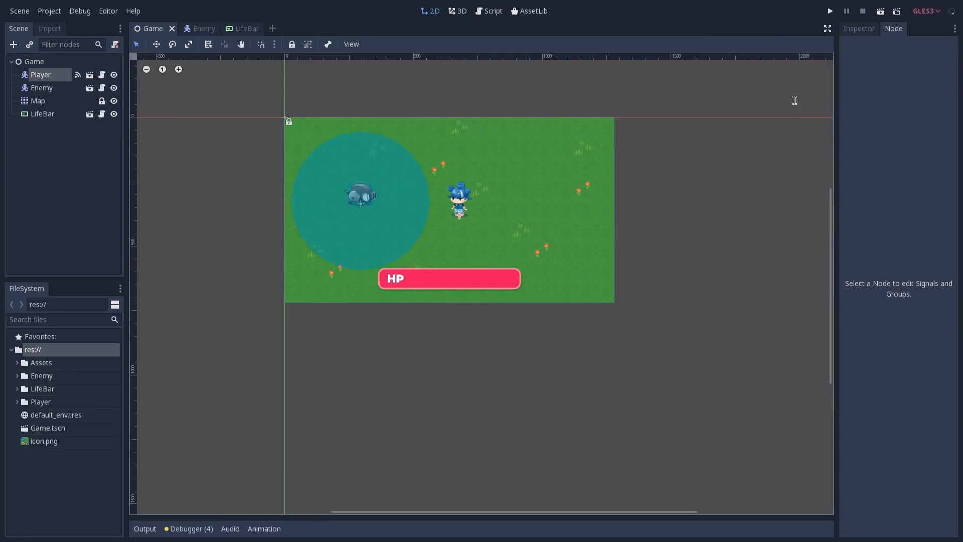